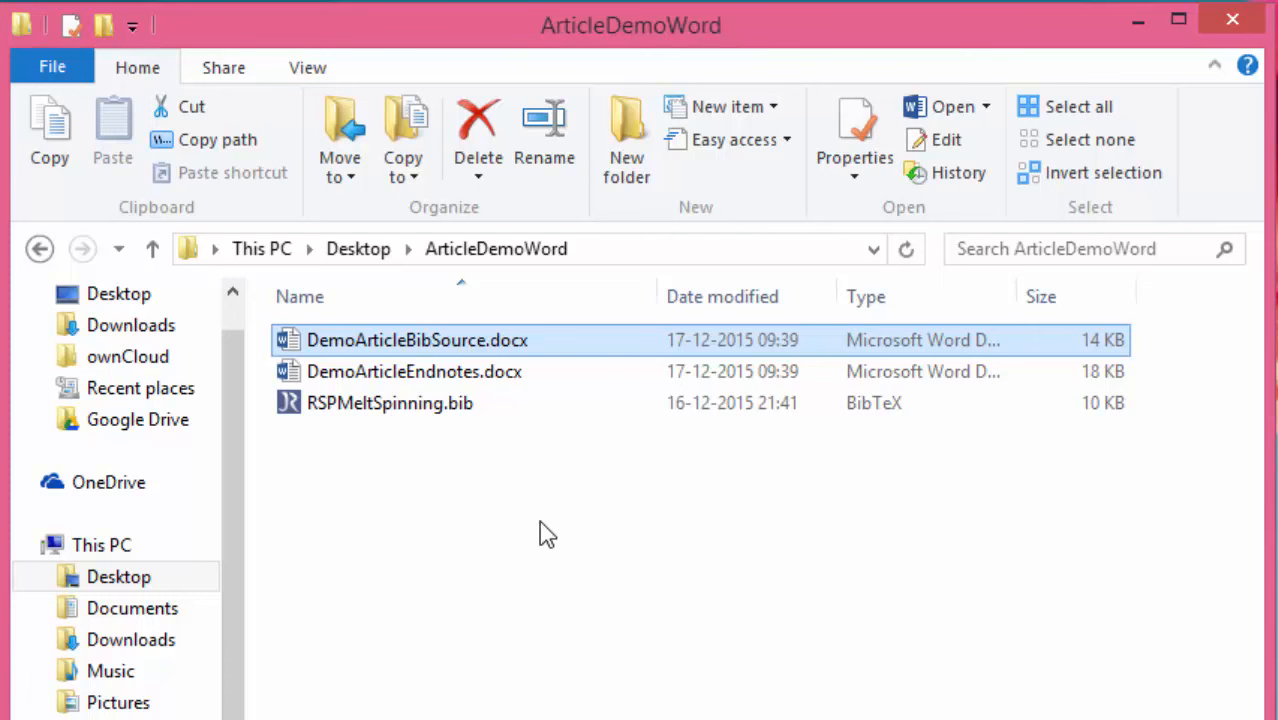
Open RSPMeltSpinning.bib in JabRef, showing its 14 melt-spinning journal articles
{"action": "left_click", "coordinate": [389, 402]}
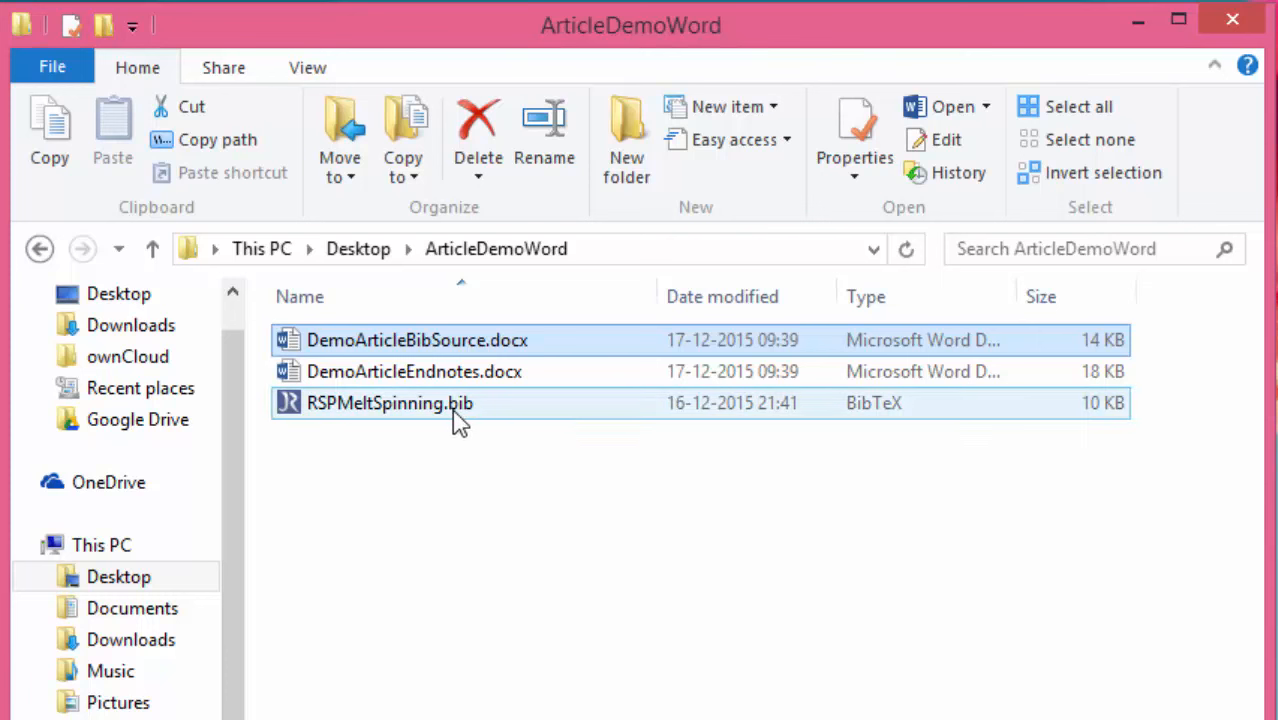
{"action": "left_click", "coordinate": [640, 535]}
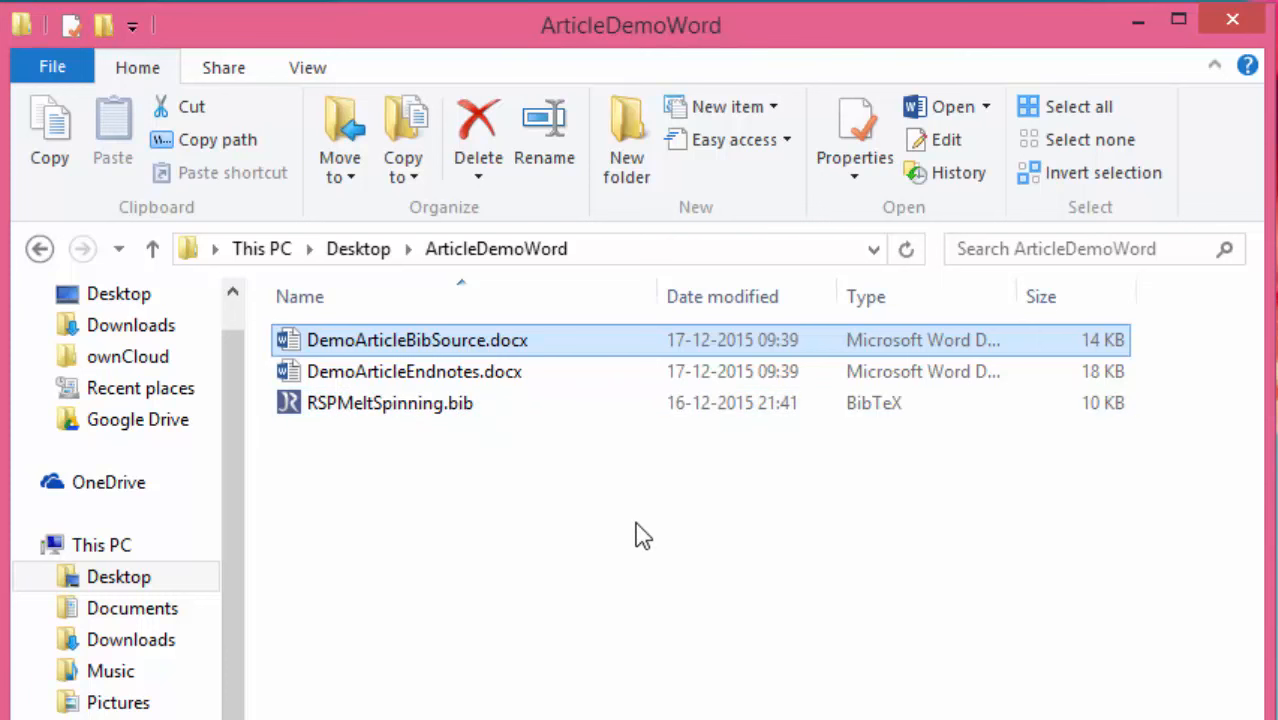
{"action": "mouse_move", "coordinate": [418, 420]}
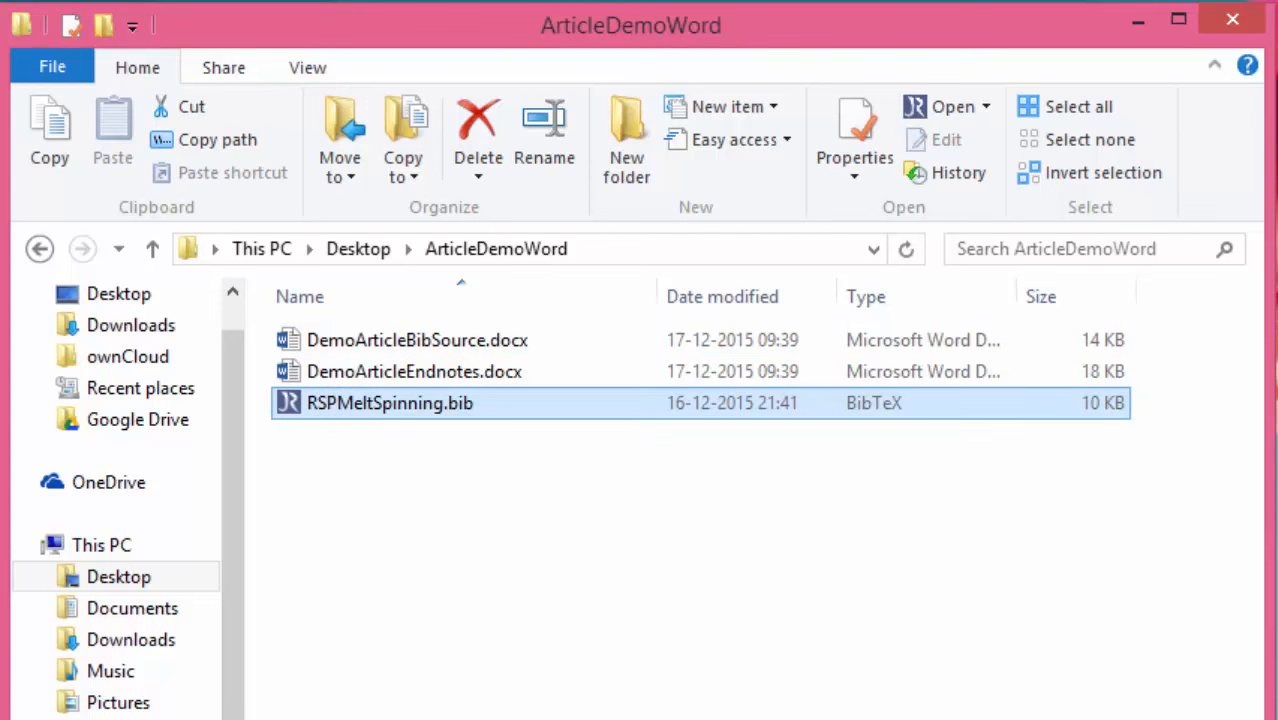
{"action": "double_click", "coordinate": [390, 402]}
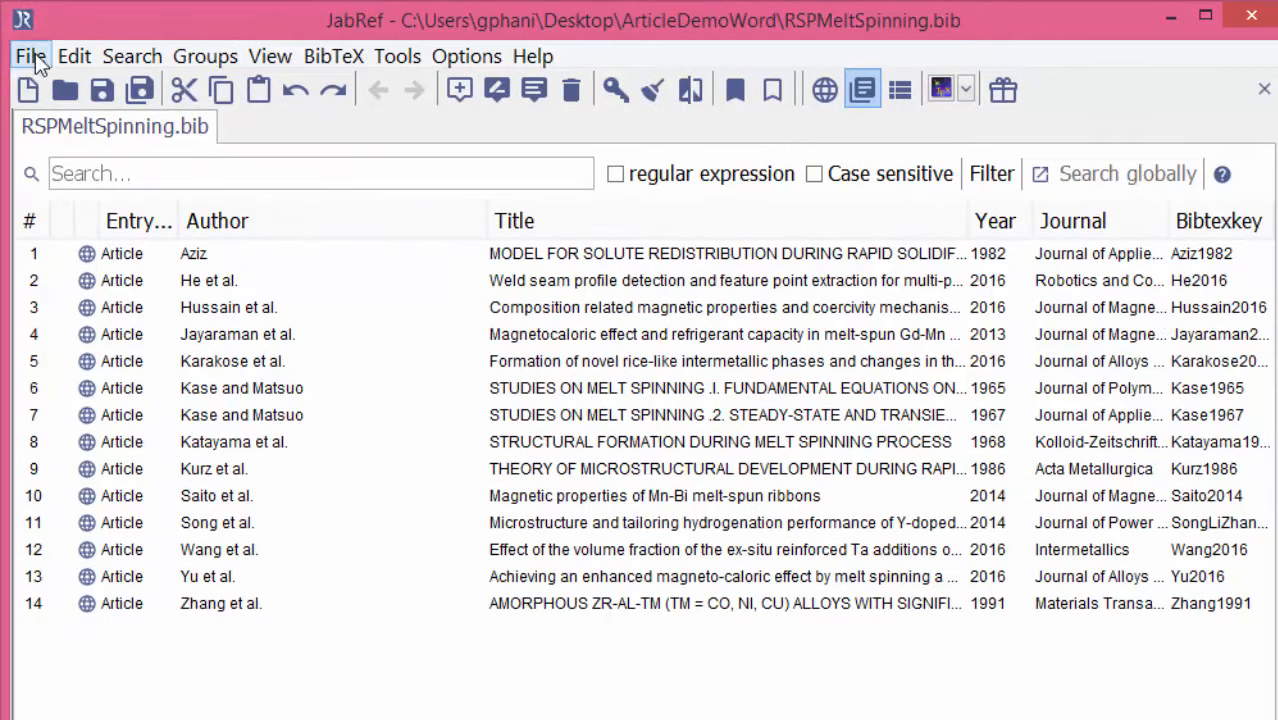
{"action": "left_click", "coordinate": [29, 56]}
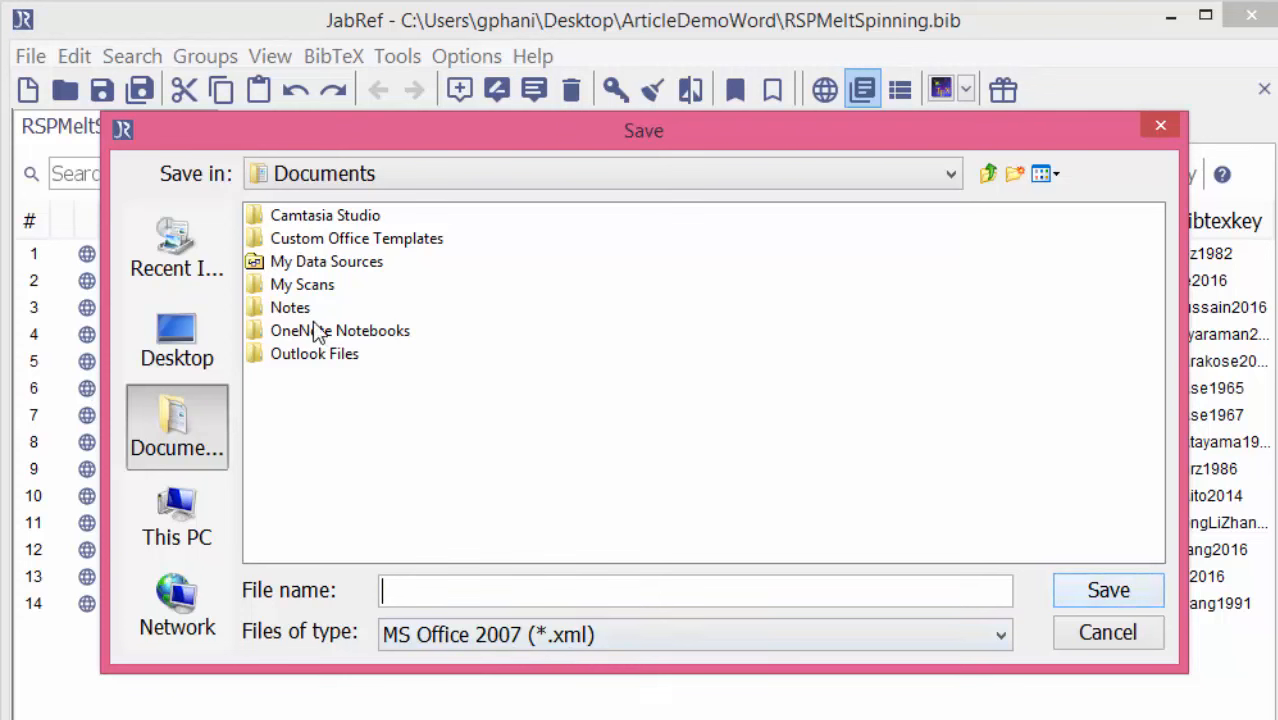
{"action": "mouse_move", "coordinate": [965, 203]}
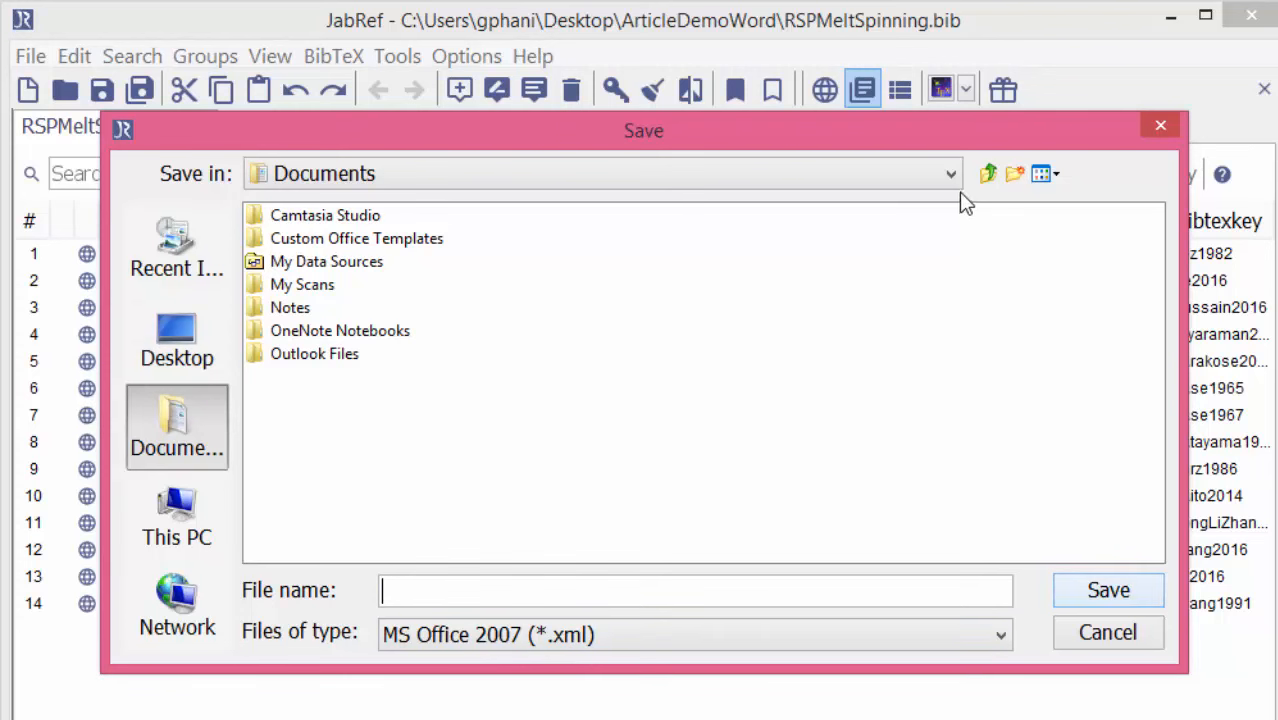
{"action": "mouse_move", "coordinate": [350, 225]}
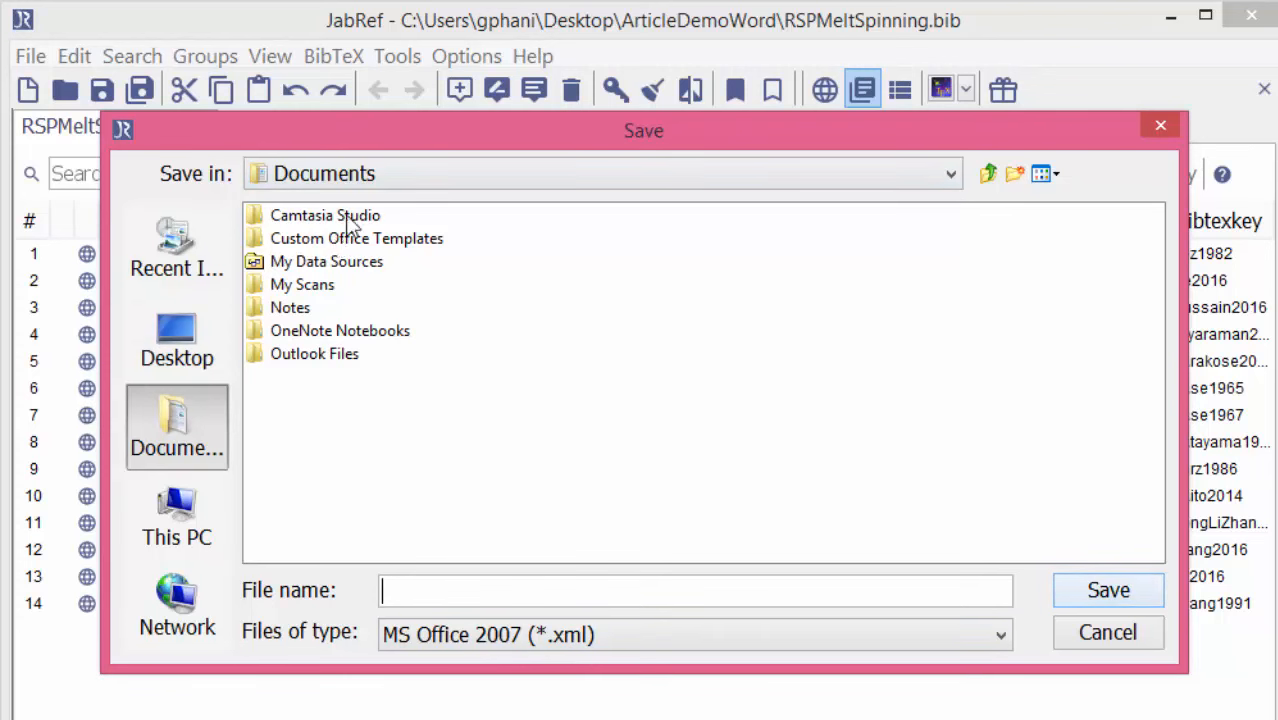
Save the MS Office 2007 XML export as RSPMeltSpinning.xml in Desktop\ArticleDemoWord
{"action": "left_click", "coordinate": [948, 173]}
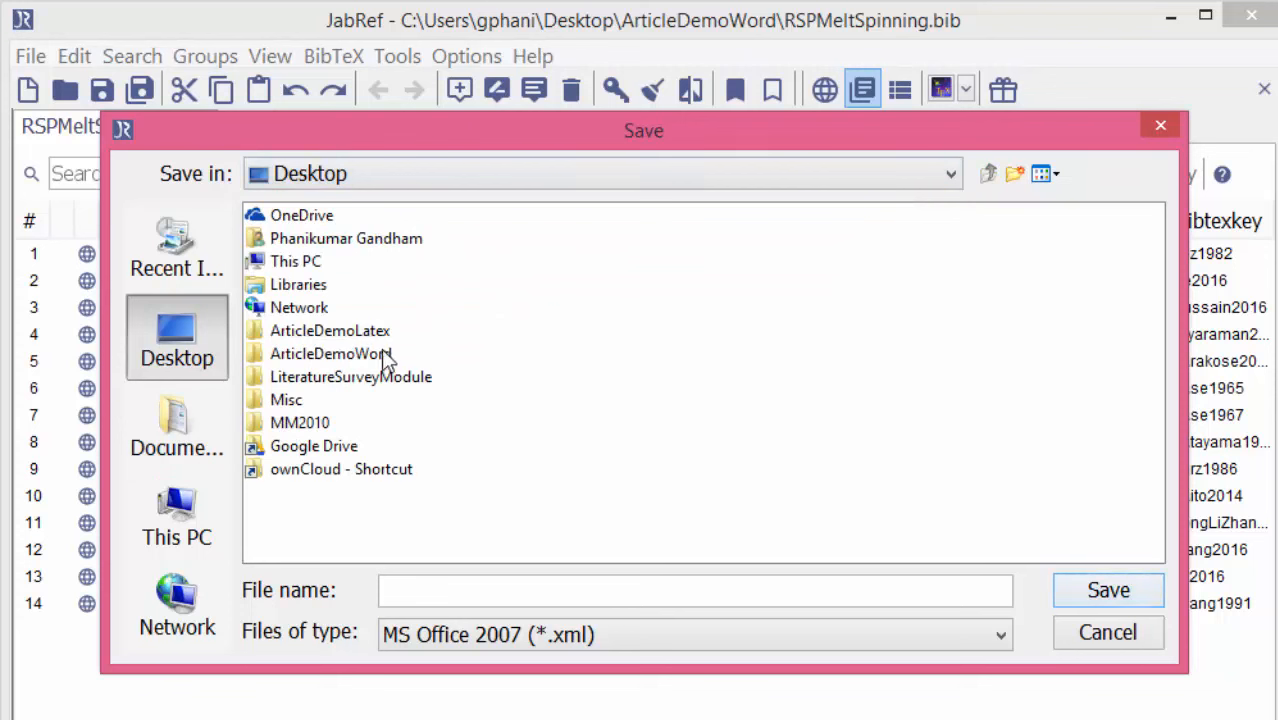
{"action": "double_click", "coordinate": [330, 353]}
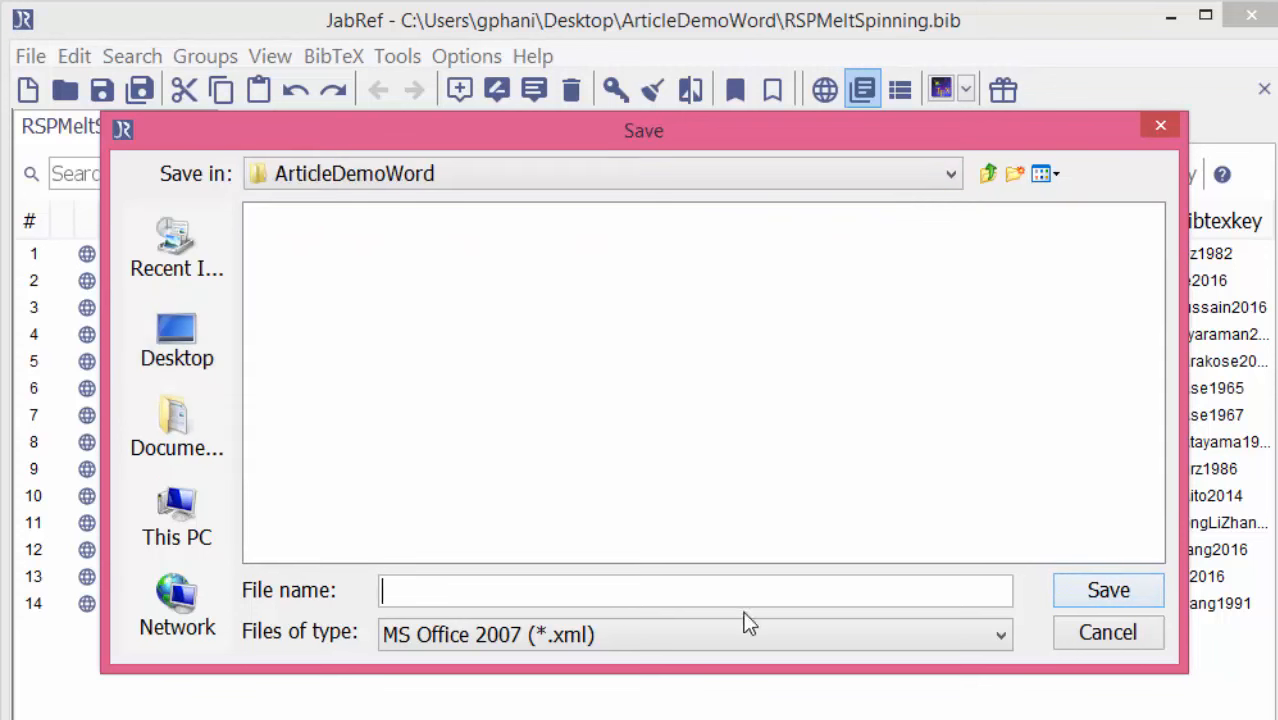
{"action": "type", "text": "RSP"}
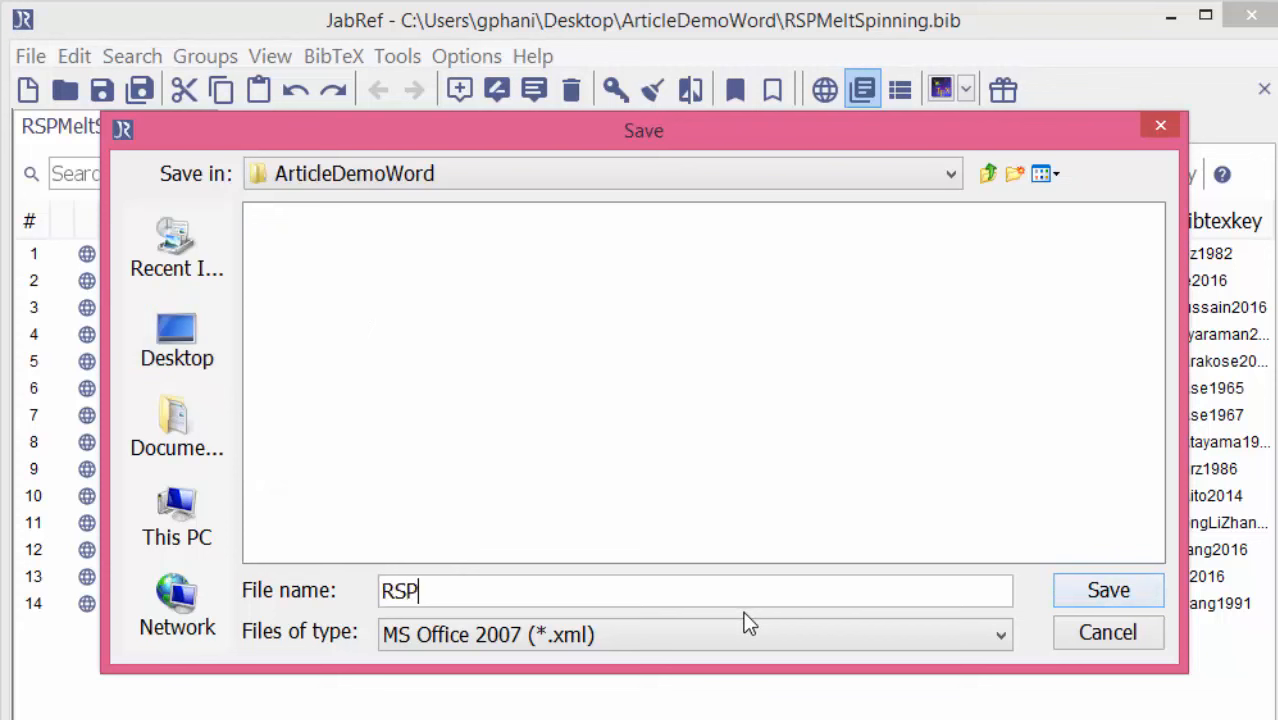
{"action": "type", "text": "MeltSpinning"}
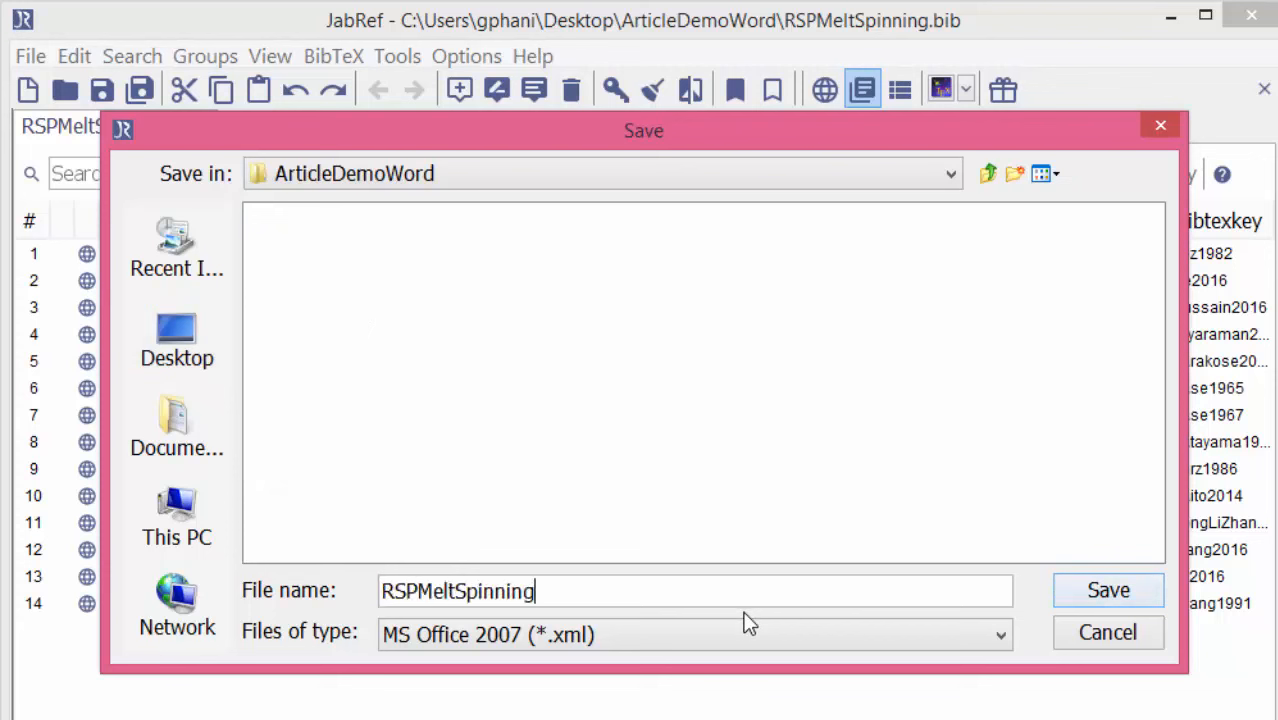
{"action": "type", "text": ".xml"}
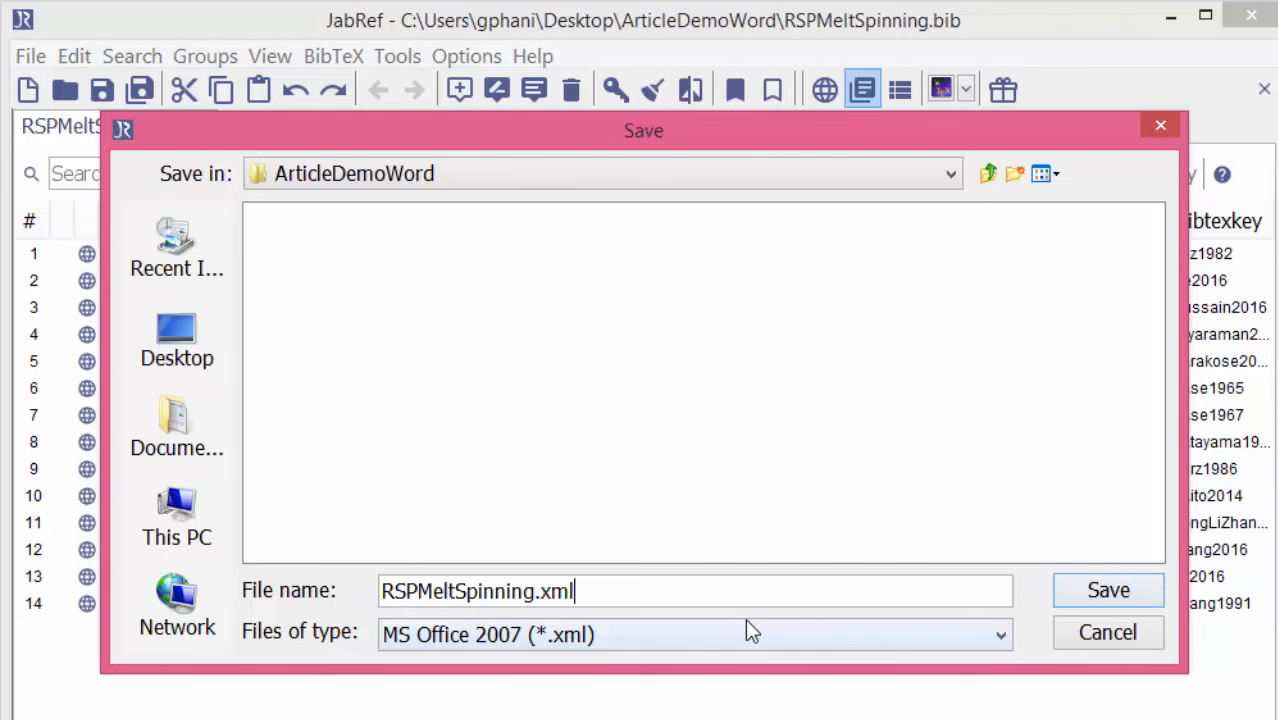
{"action": "left_click", "coordinate": [1107, 590]}
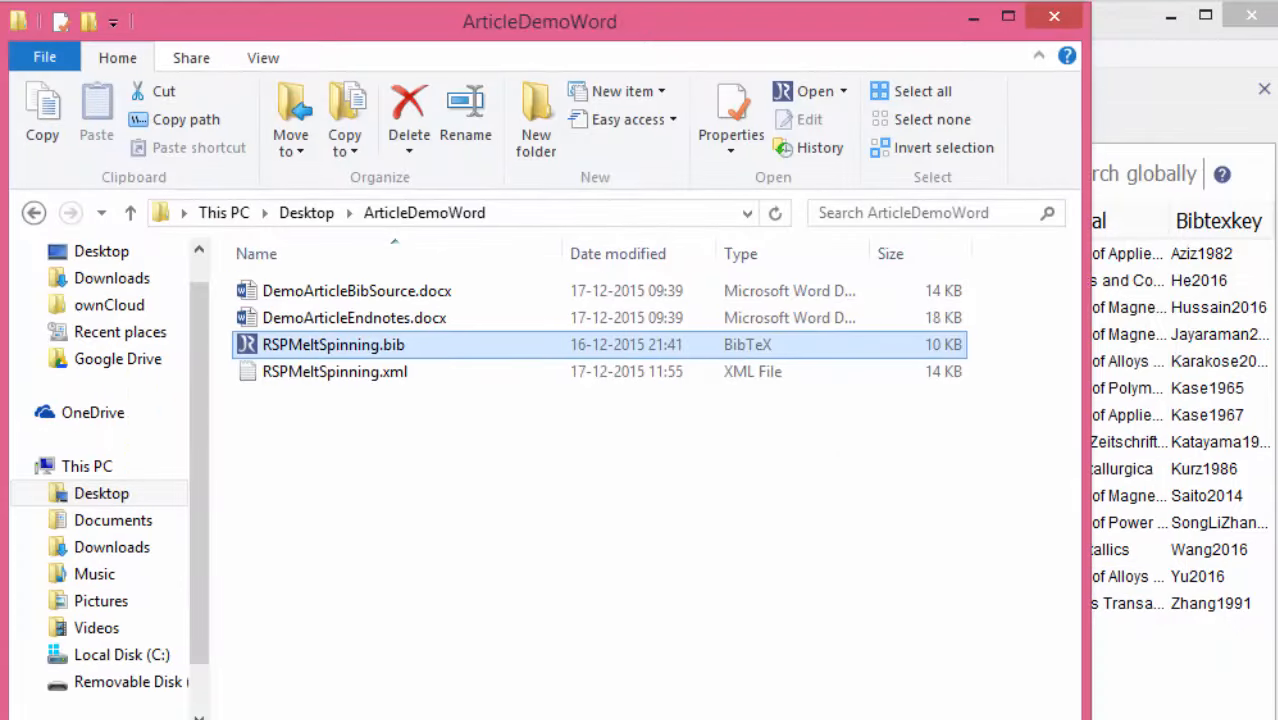
Open RSPMeltSpinning.xml with Notepad to view the Office bibliography XML
{"action": "left_click", "coordinate": [334, 371]}
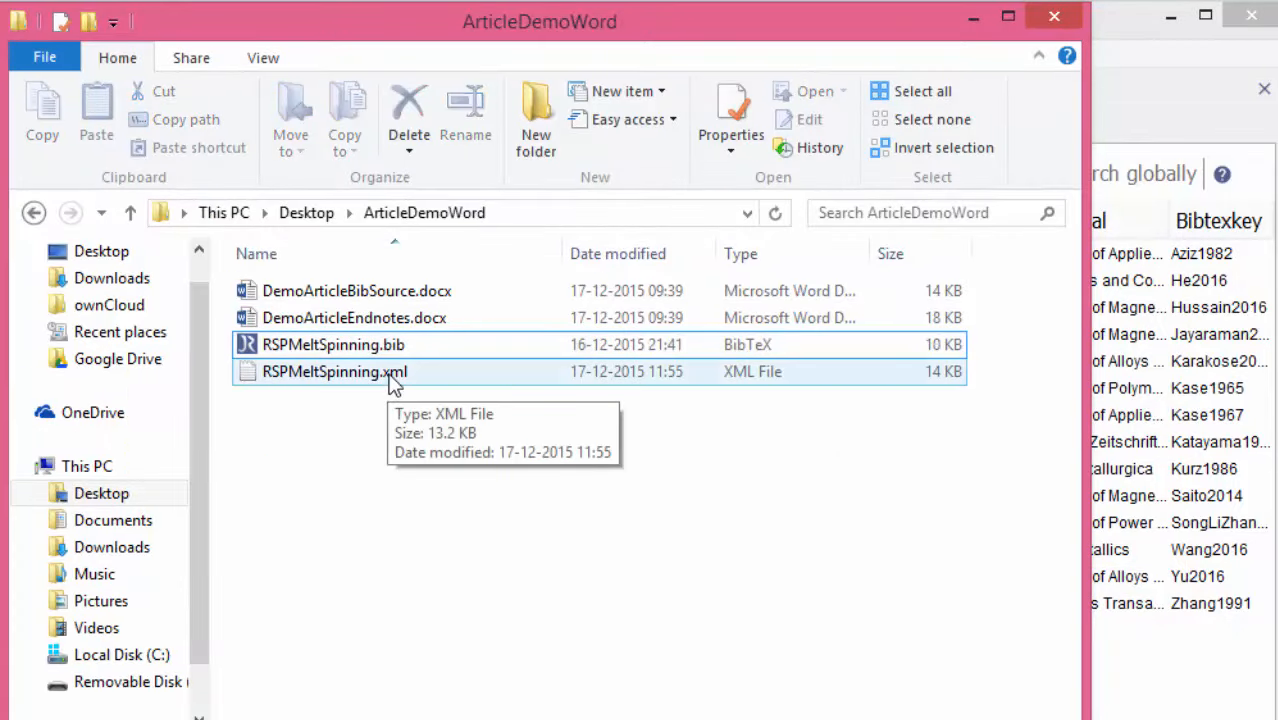
{"action": "right_click", "coordinate": [333, 371]}
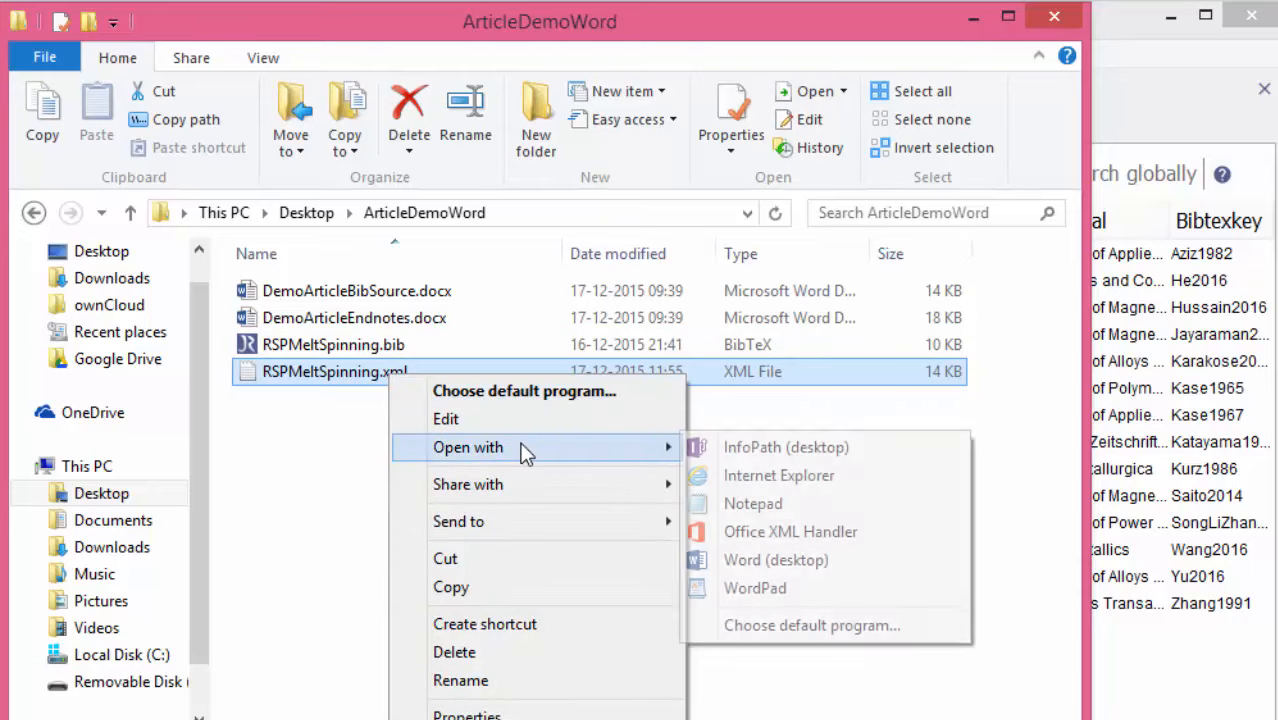
{"action": "left_click", "coordinate": [753, 503]}
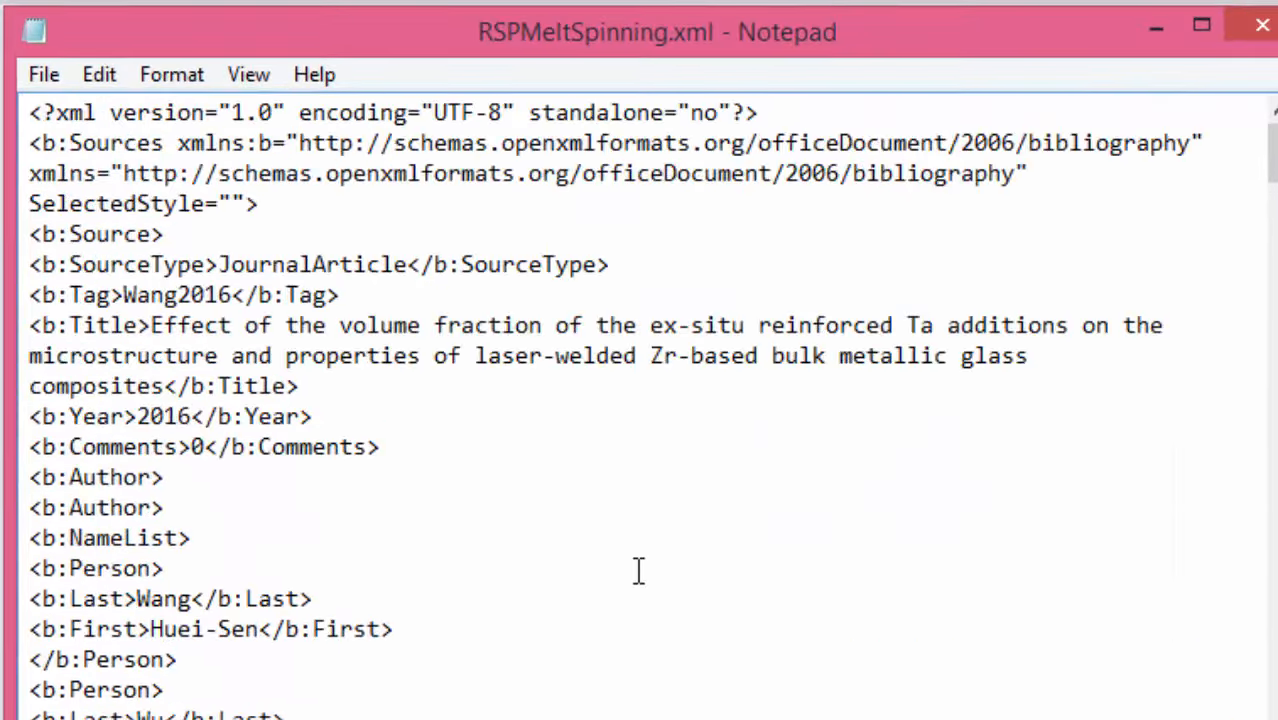
{"action": "scroll", "scroll_direction": "down", "scroll_amount": 3}
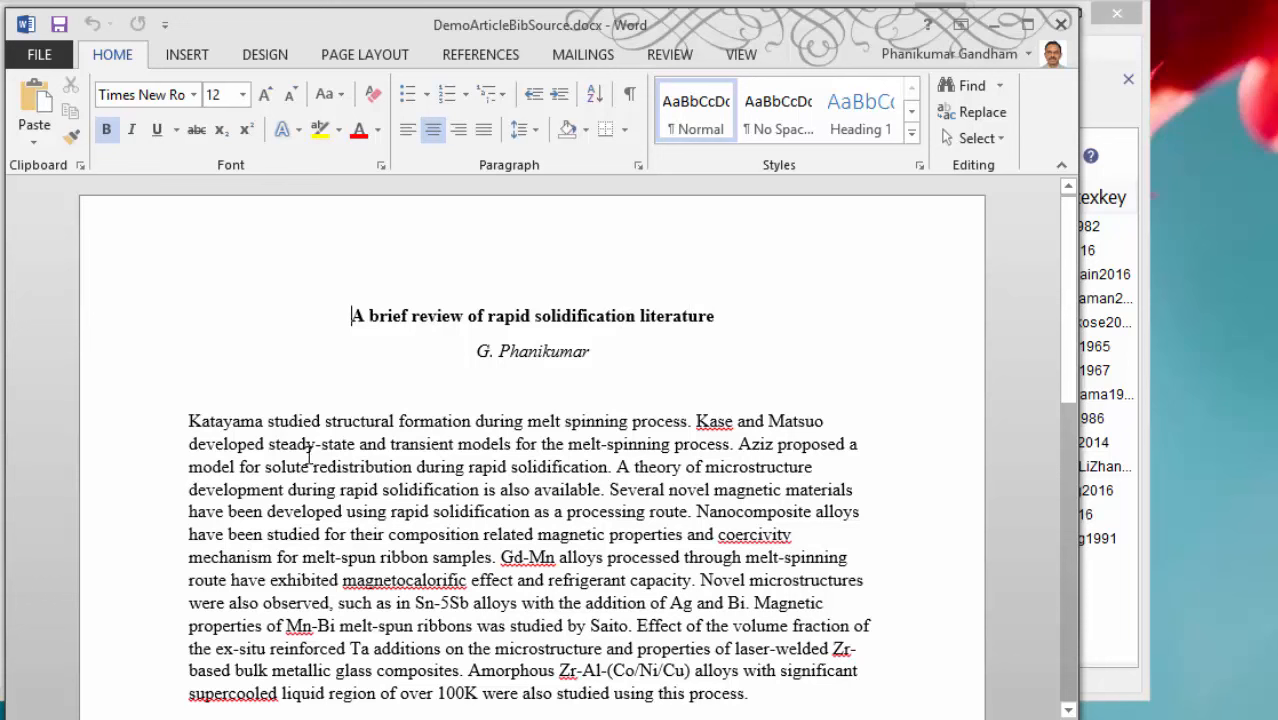
{"action": "mouse_move", "coordinate": [672, 637]}
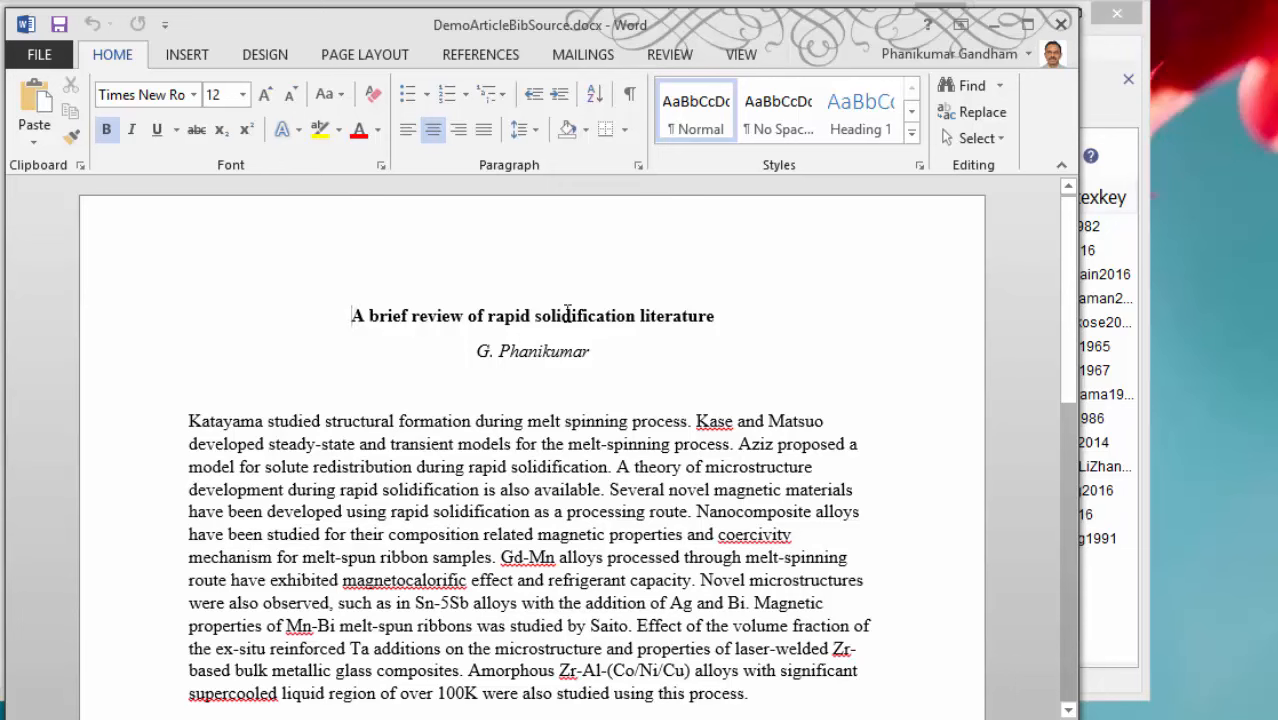
Show the References tab for DemoArticleBibSource.docx, with IEEE citation style
{"action": "left_click", "coordinate": [480, 54]}
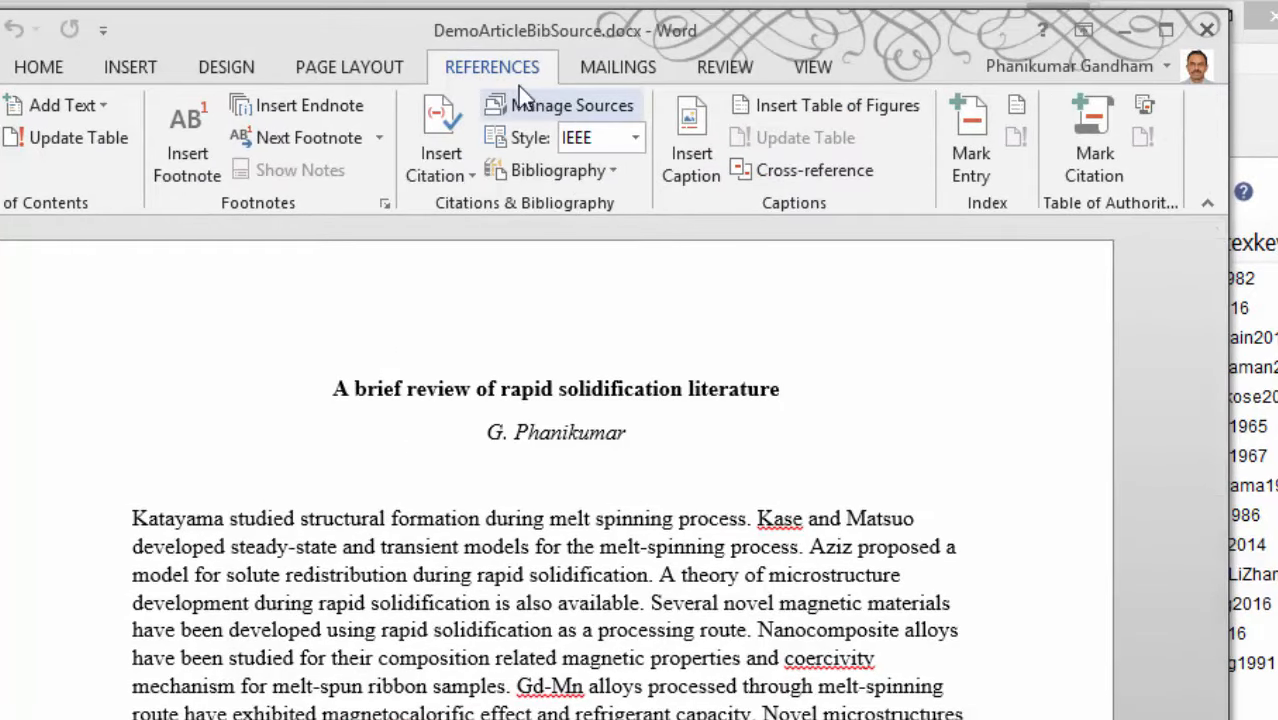
{"action": "mouse_move", "coordinate": [560, 105]}
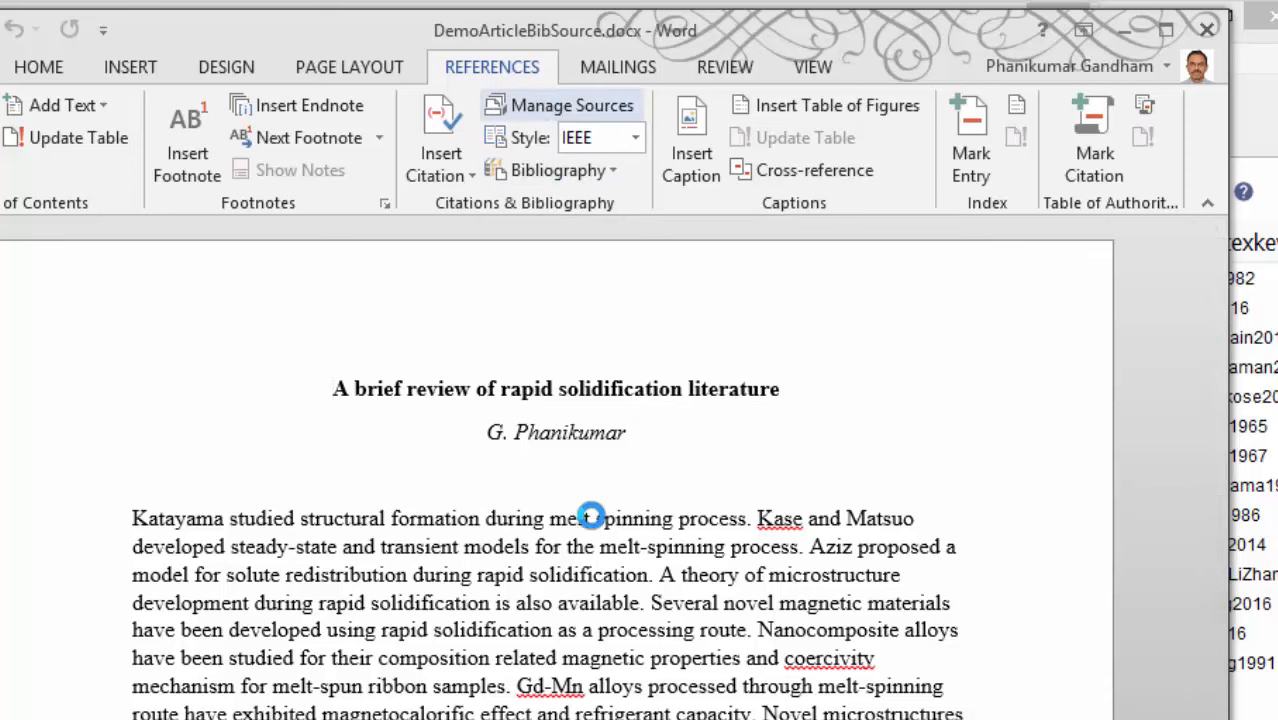
Load ArticleDemoWord\RSPMeltSpinning.xml in Source Manager and copy all its sources to Current List
{"action": "left_click", "coordinate": [561, 104]}
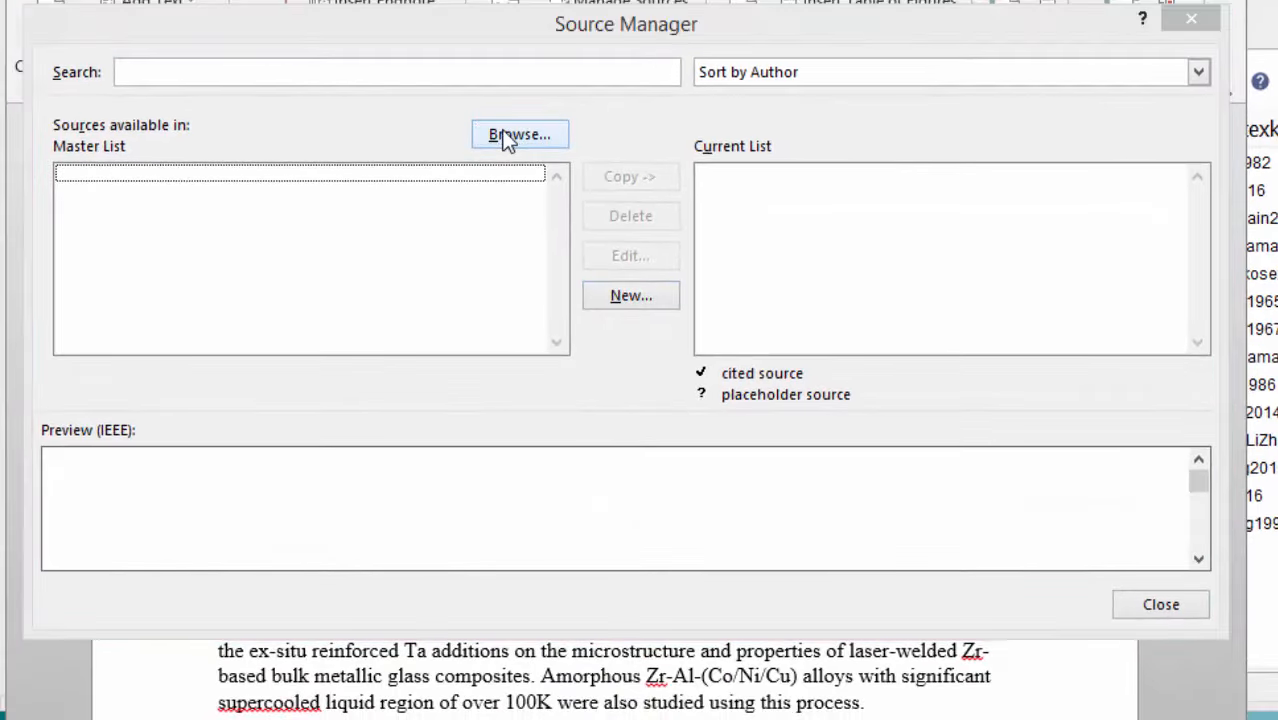
{"action": "left_click", "coordinate": [519, 135]}
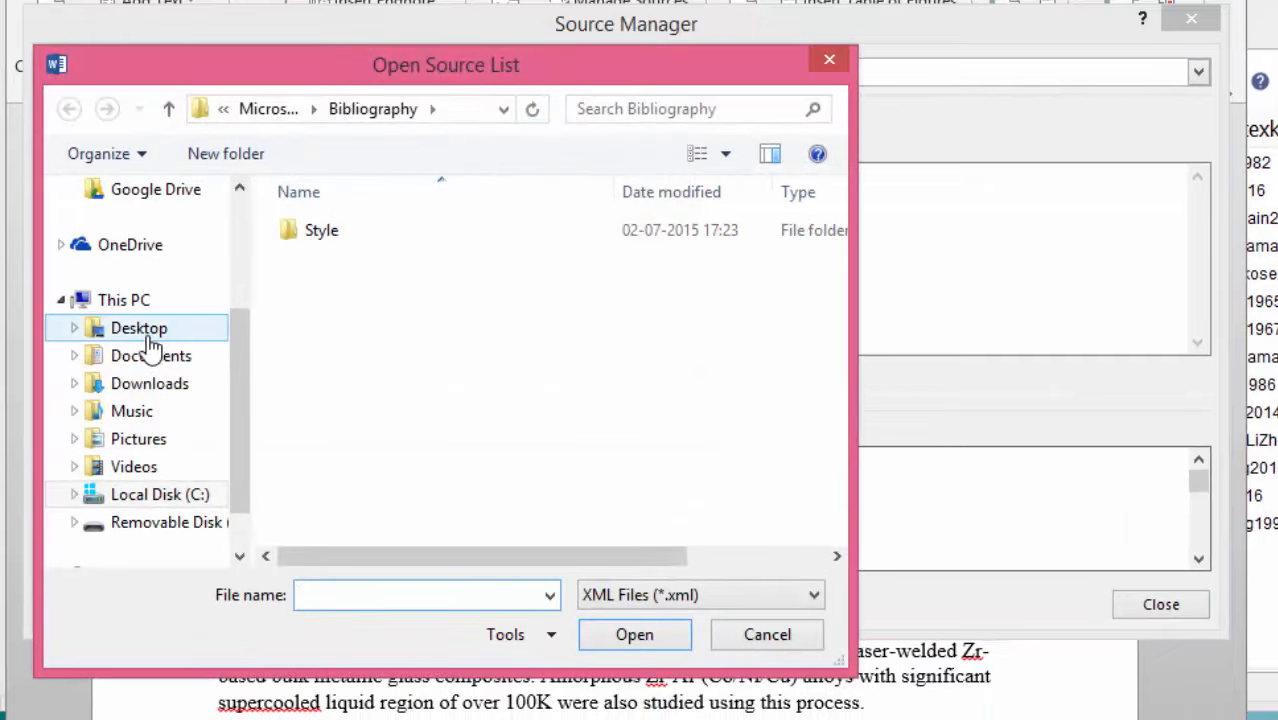
{"action": "left_click", "coordinate": [139, 328]}
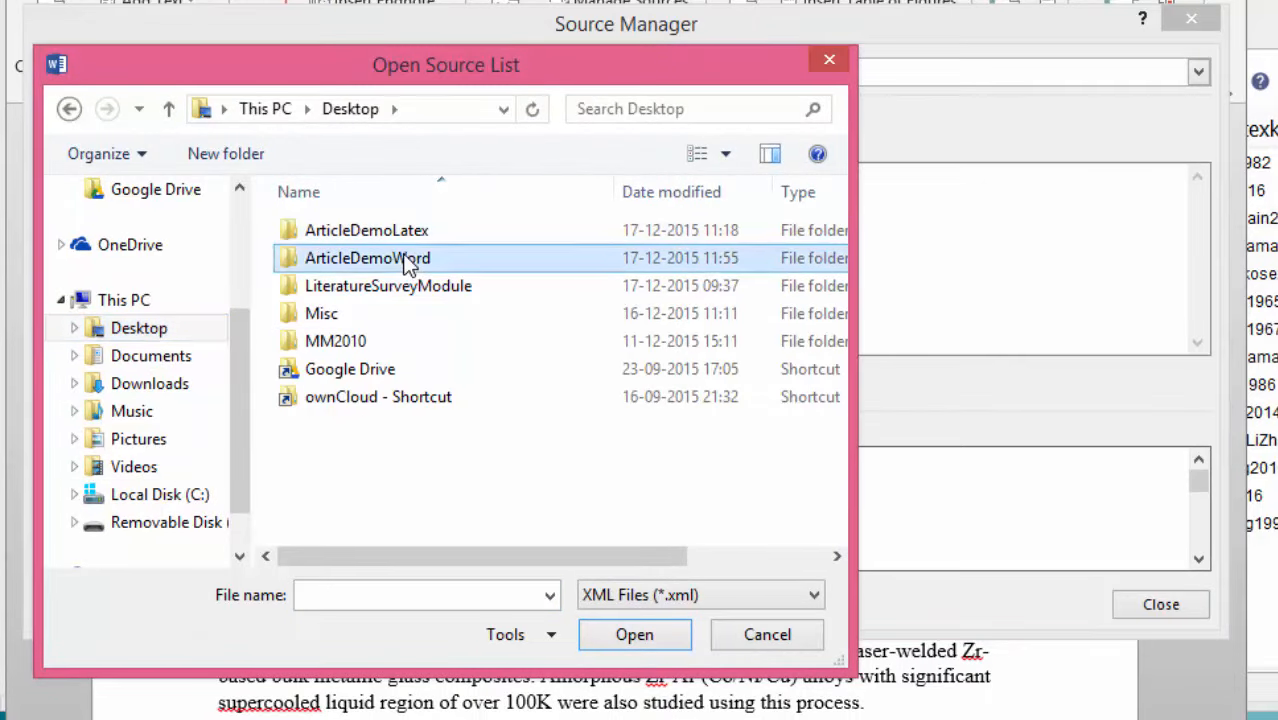
{"action": "double_click", "coordinate": [367, 257]}
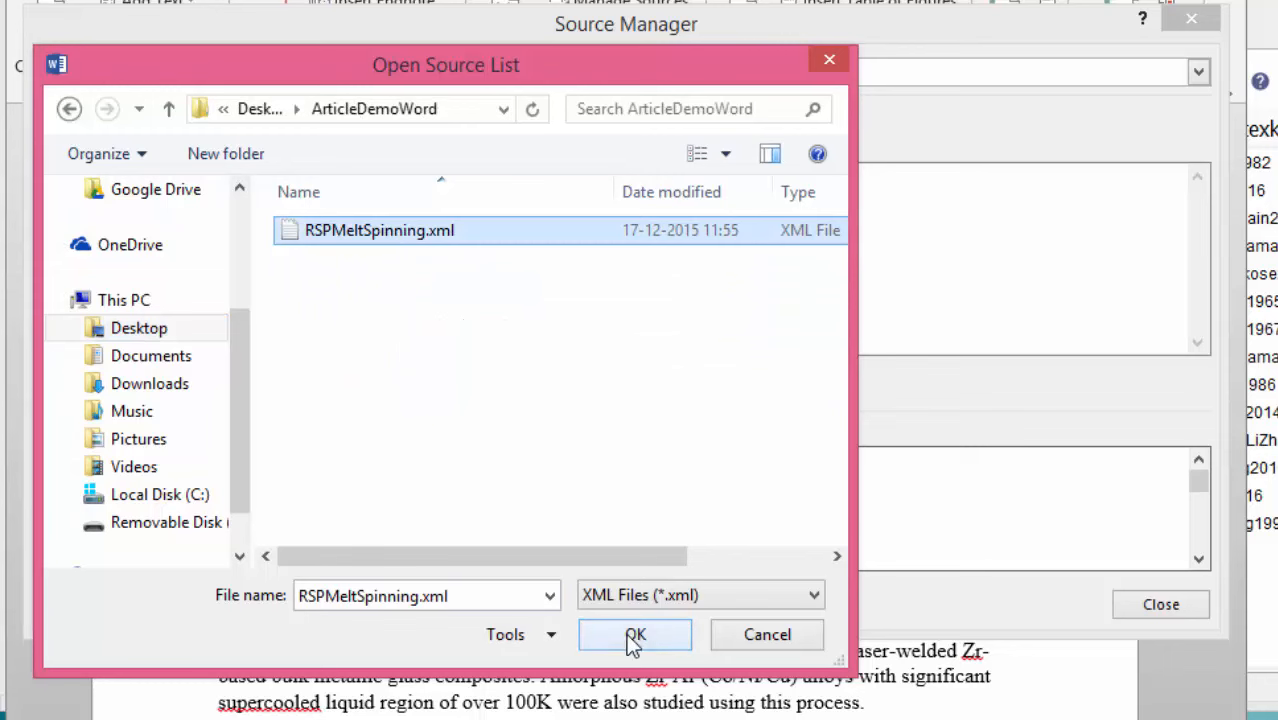
{"action": "left_click", "coordinate": [635, 634]}
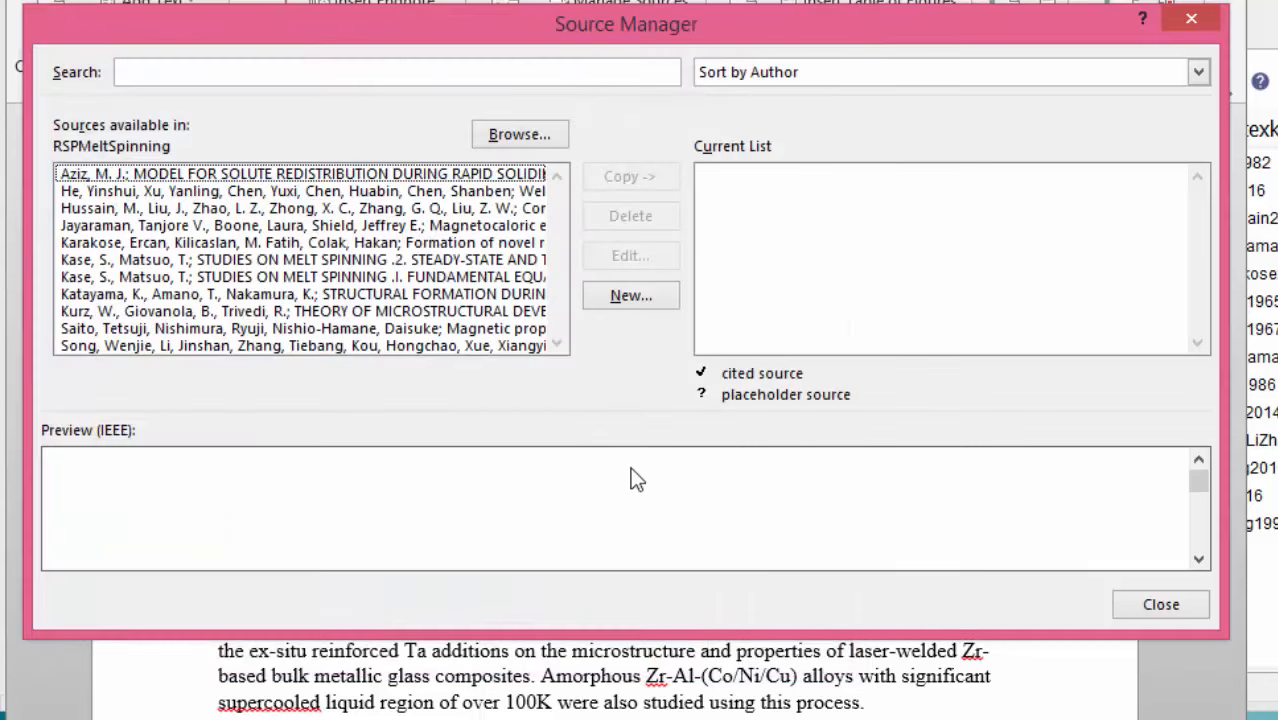
{"action": "left_click", "coordinate": [300, 173]}
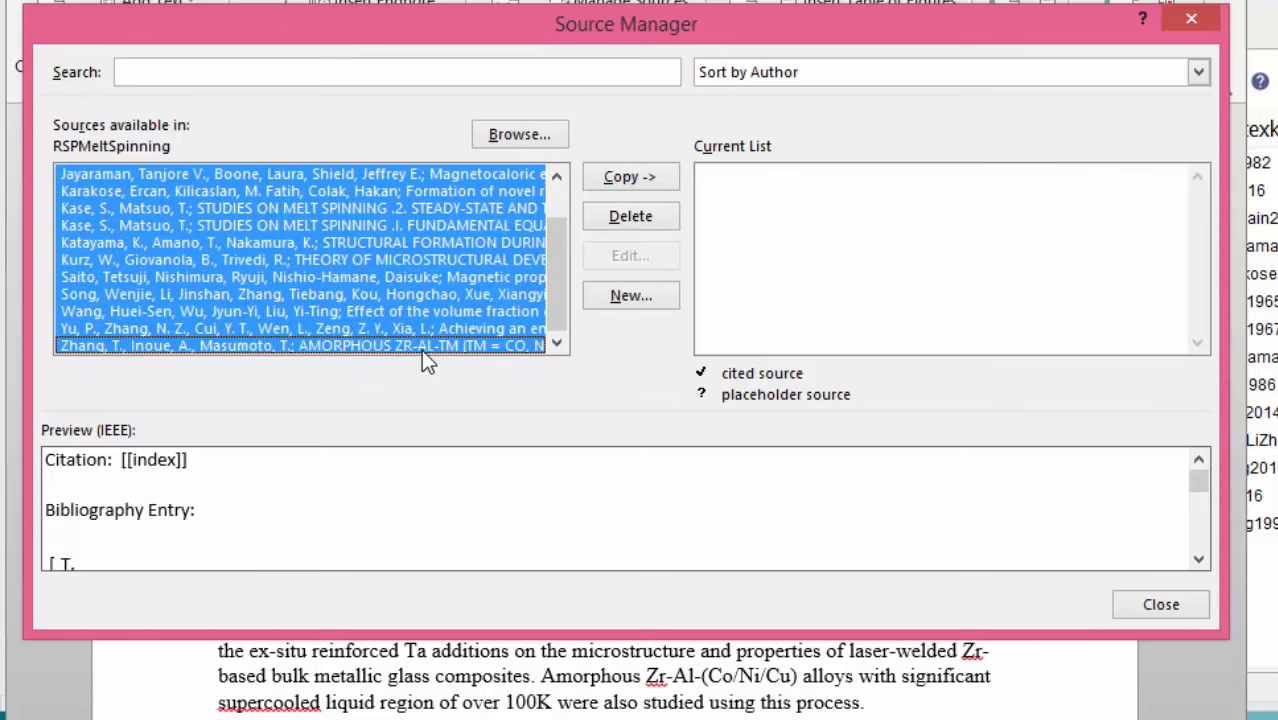
{"action": "left_click", "coordinate": [630, 176]}
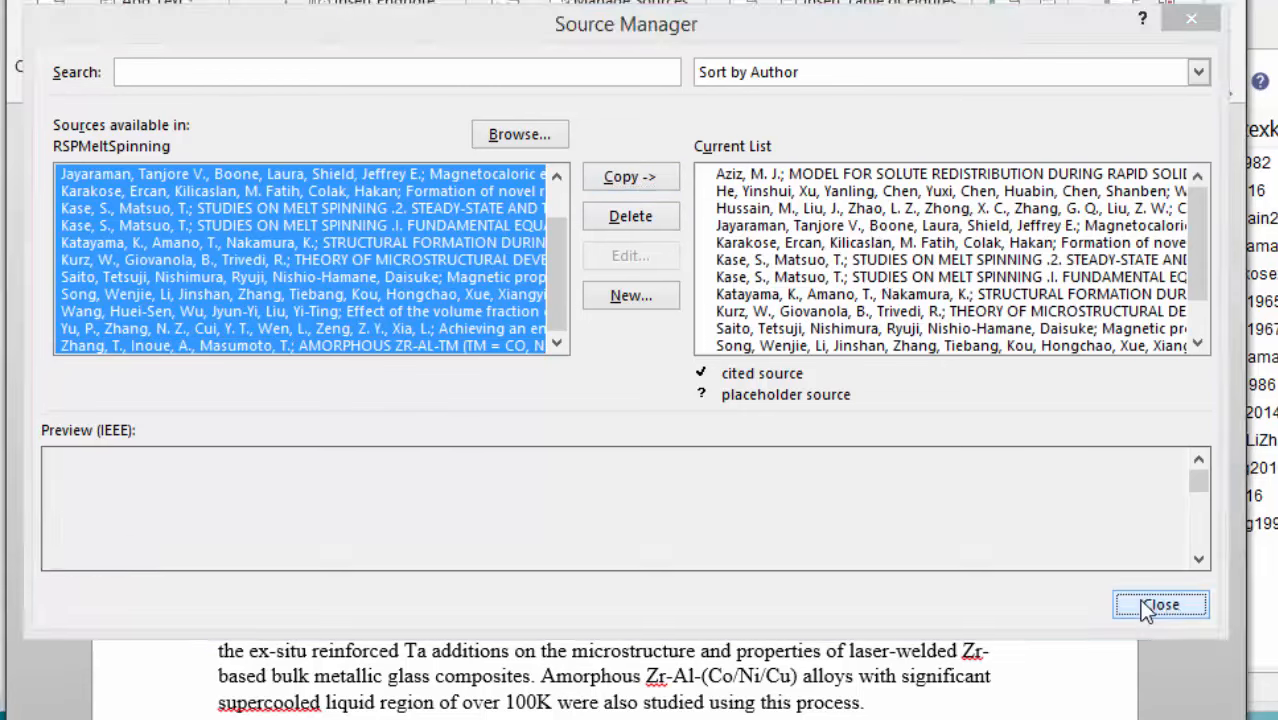
{"action": "left_click", "coordinate": [1160, 604]}
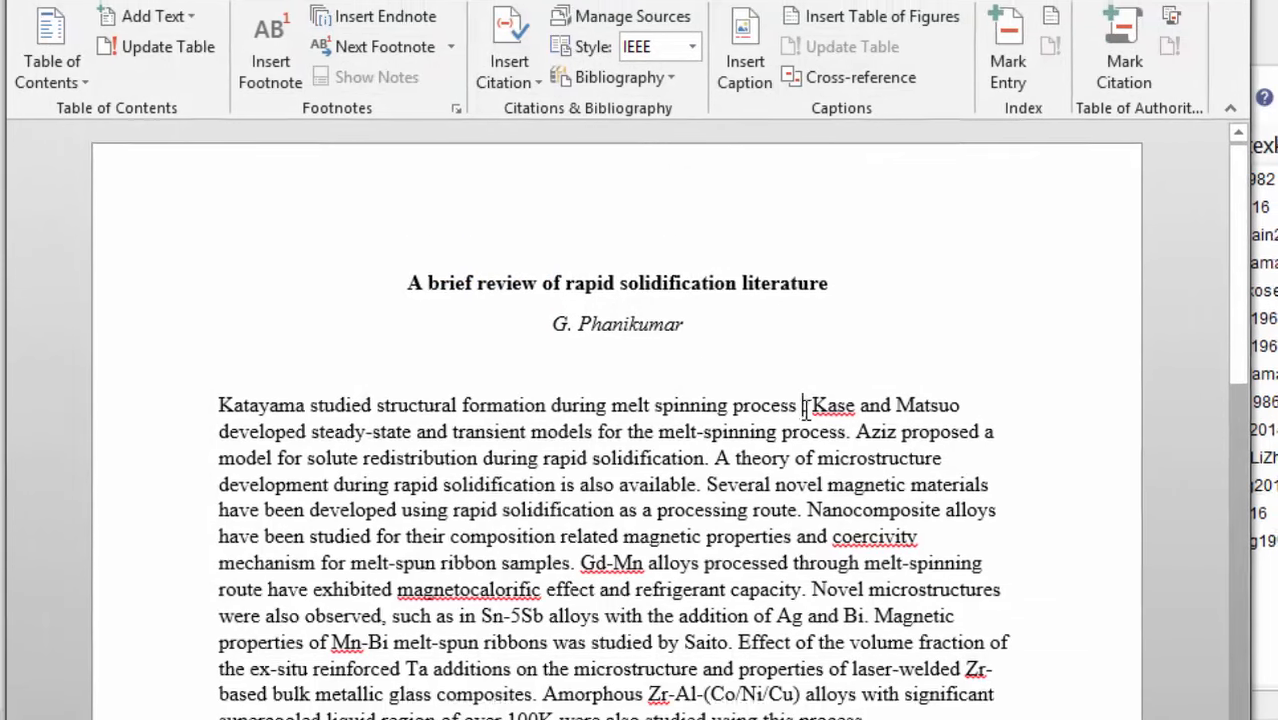
Cite Katayama [1], both Kase and Matsuo papers [2], [3], and Aziz [4]
{"action": "left_click", "coordinate": [519, 165]}
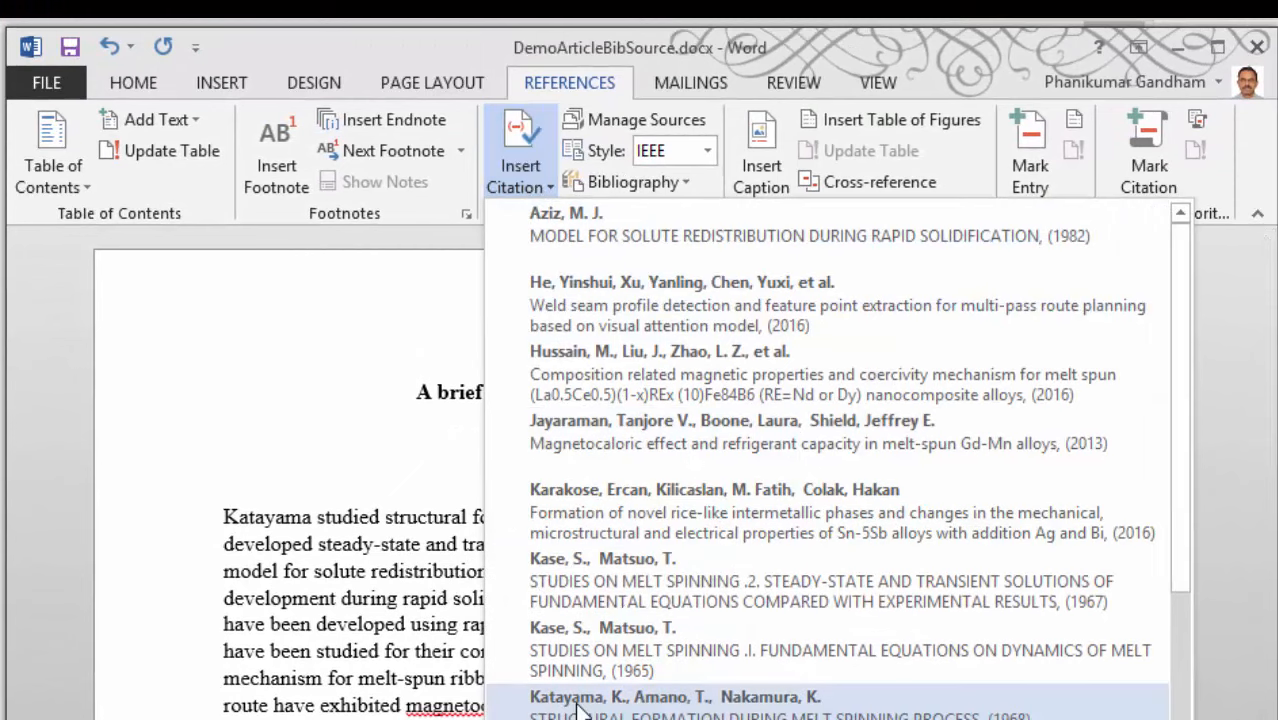
{"action": "left_click", "coordinate": [675, 697]}
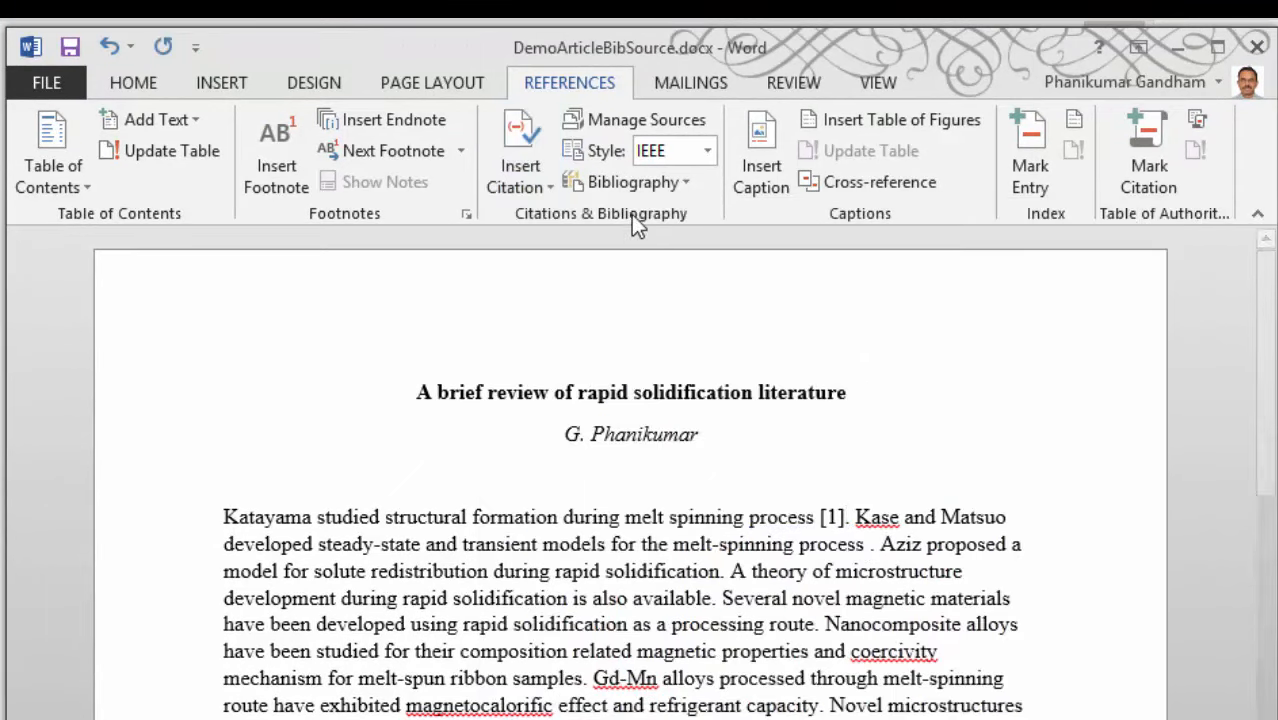
{"action": "left_click", "coordinate": [519, 165]}
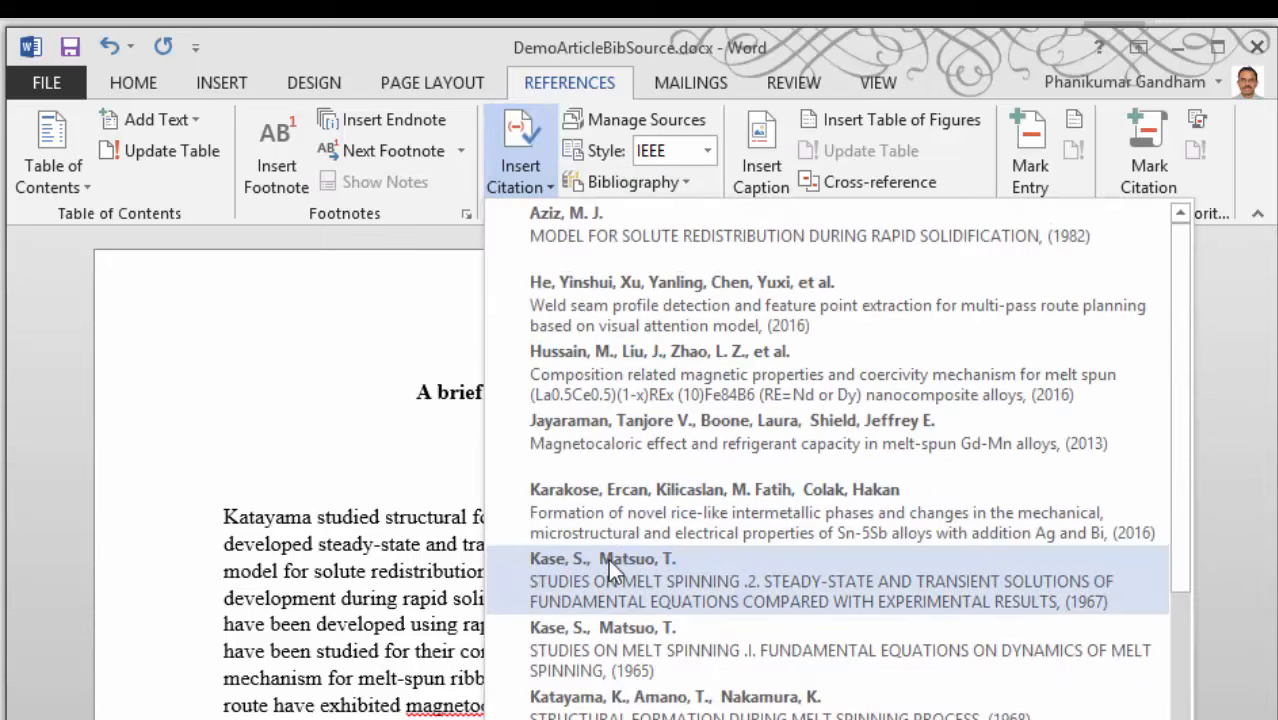
{"action": "left_click", "coordinate": [620, 580]}
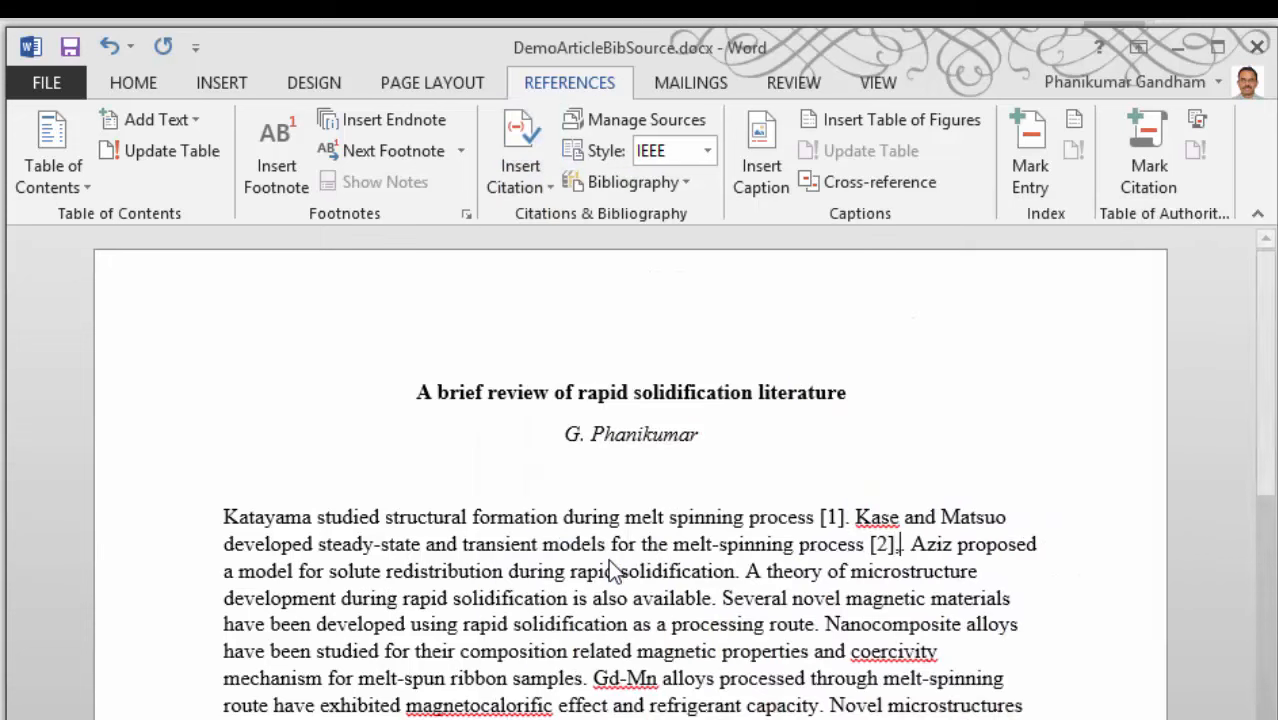
{"action": "left_click", "coordinate": [519, 150]}
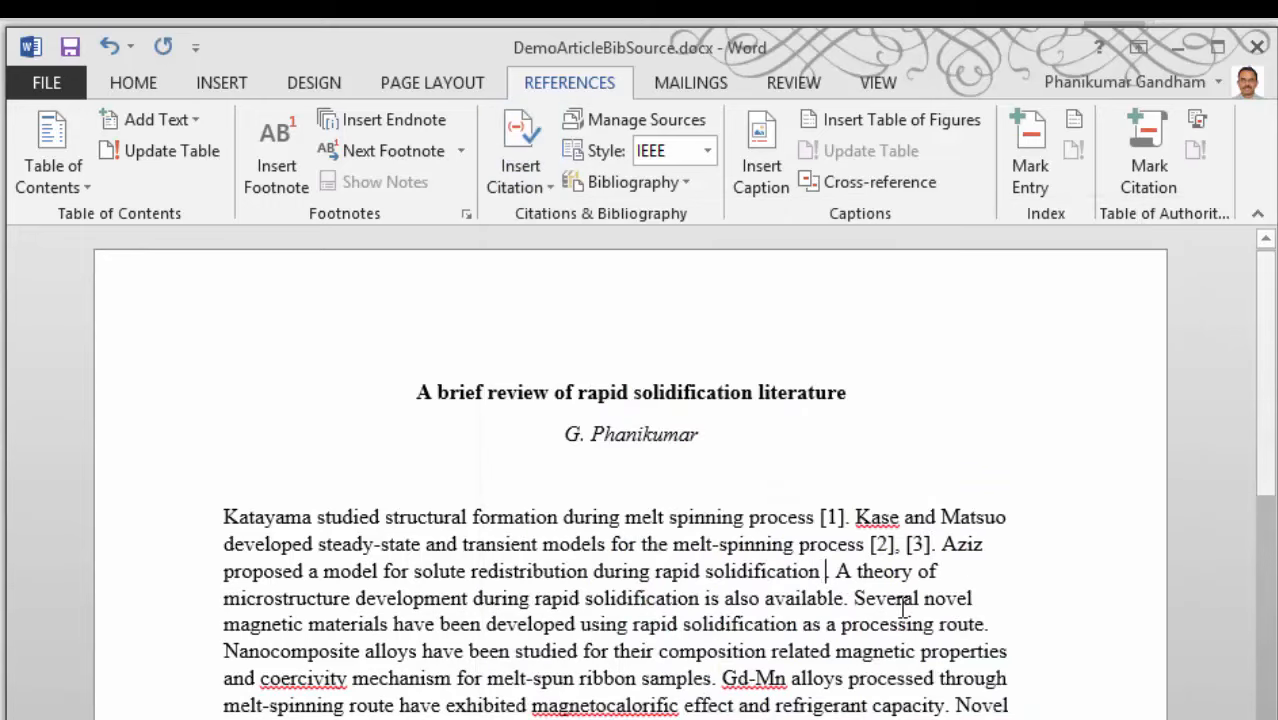
{"action": "left_click", "coordinate": [519, 150]}
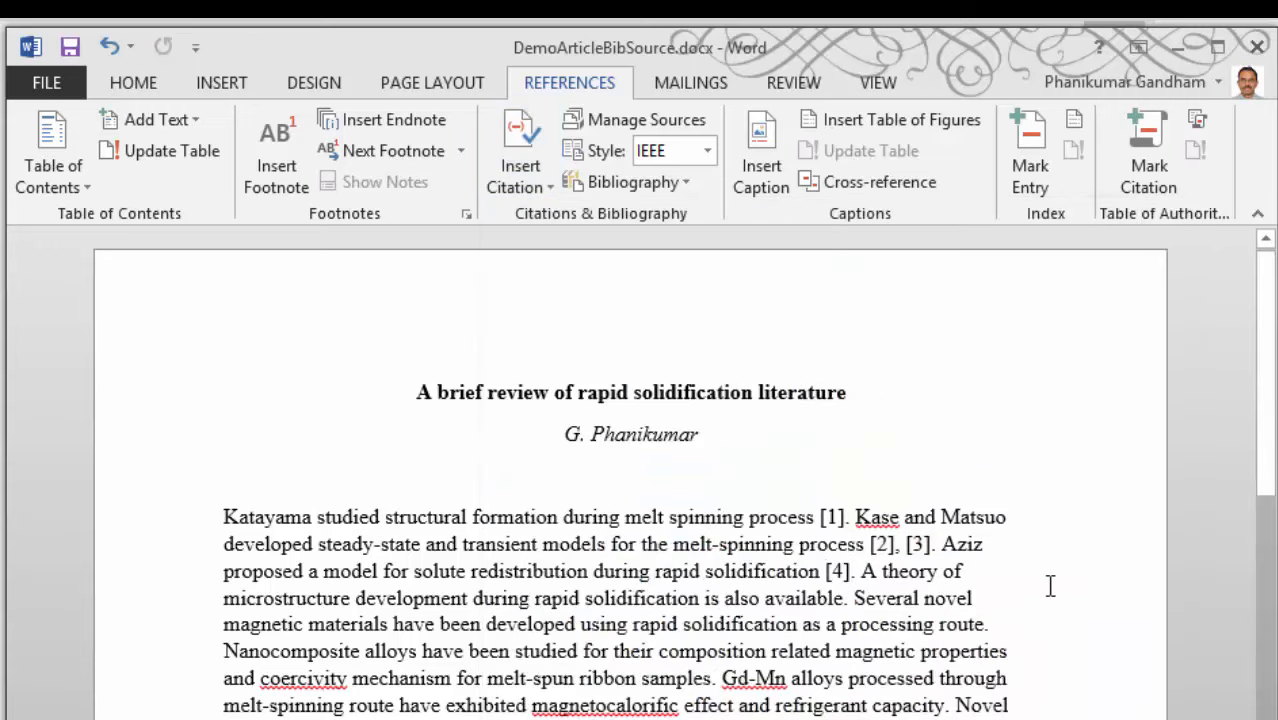
{"action": "scroll", "scroll_direction": "down", "scroll_amount": 3}
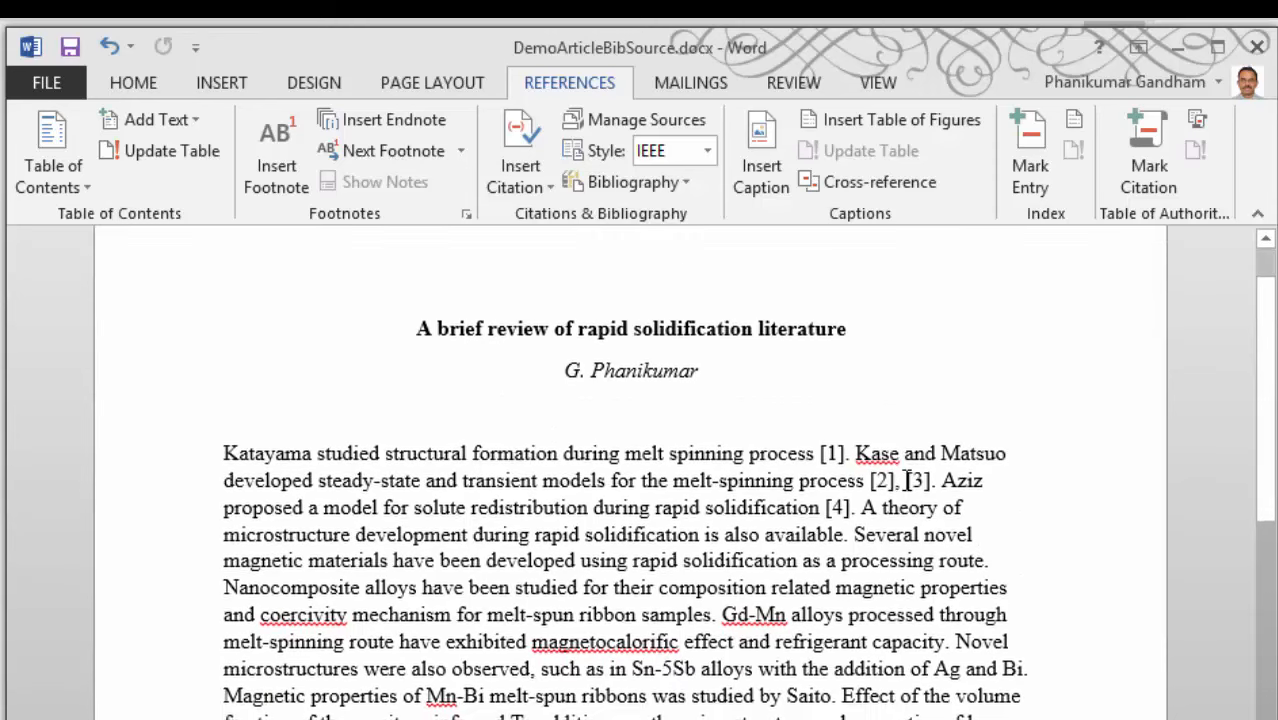
{"action": "scroll", "scroll_direction": "down", "scroll_amount": 3}
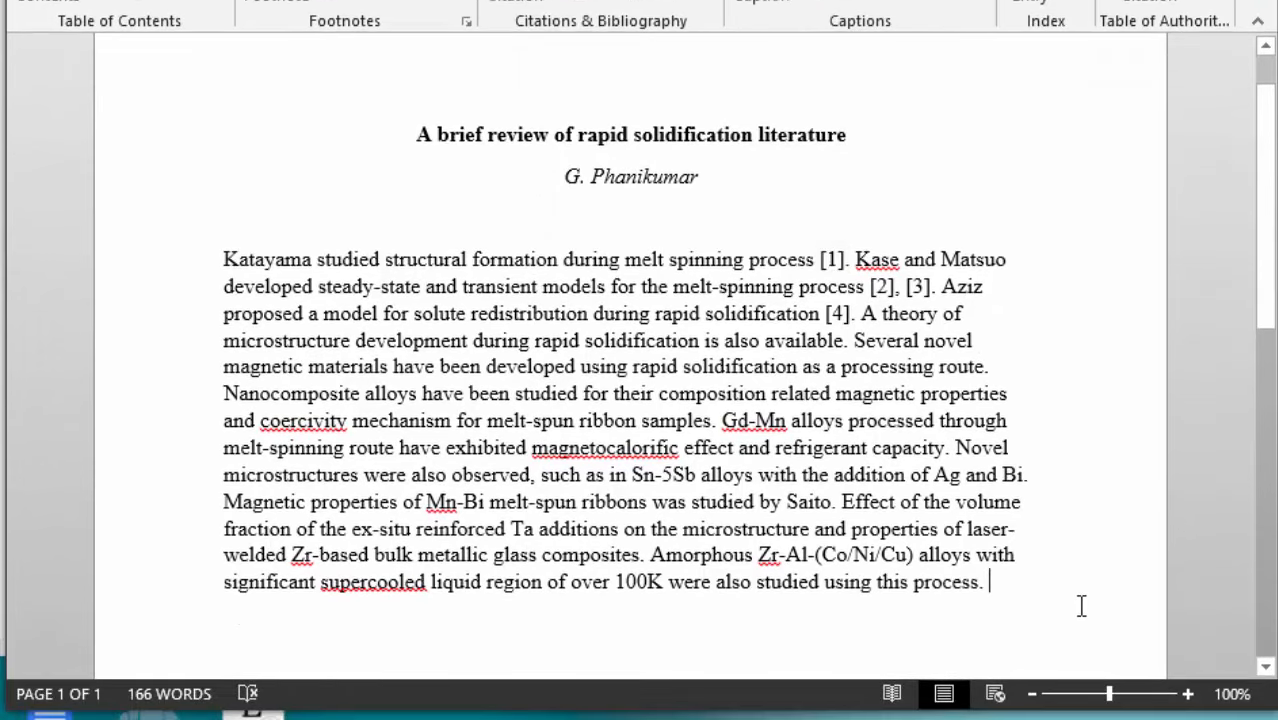
Insert a References bibliography on a new line after the article text
{"action": "key", "text": "enter"}
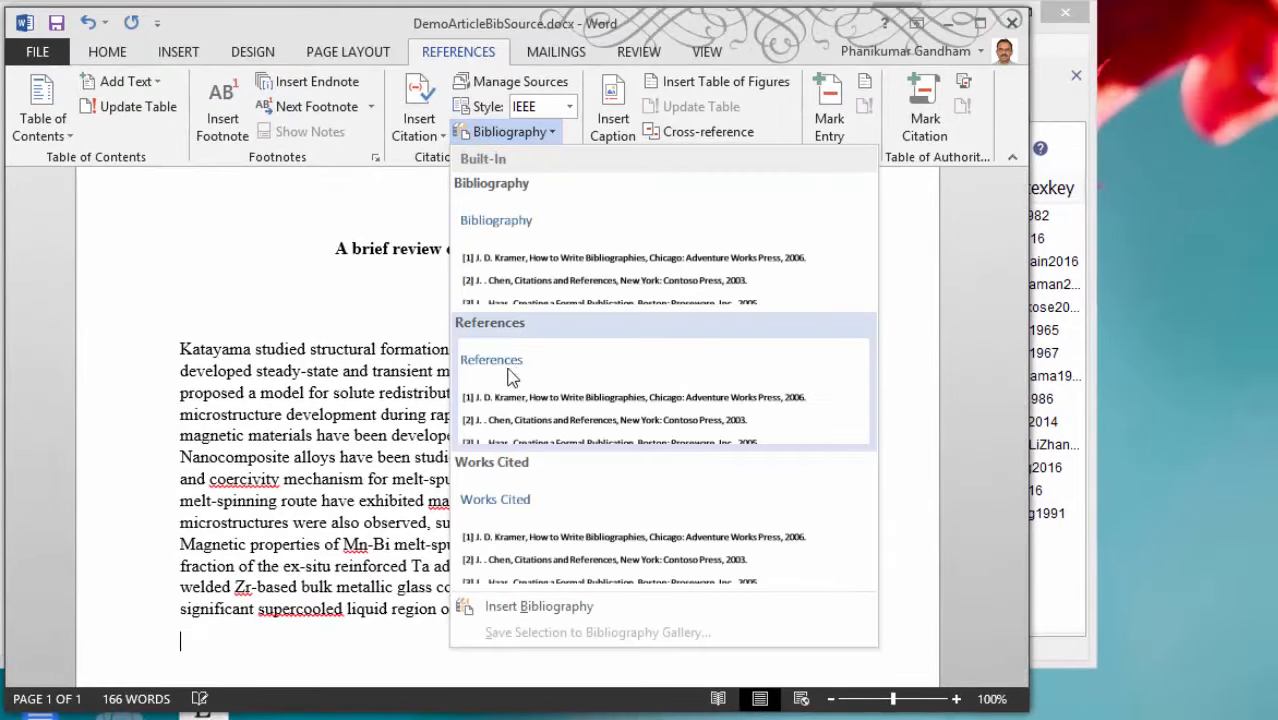
{"action": "left_click", "coordinate": [491, 359]}
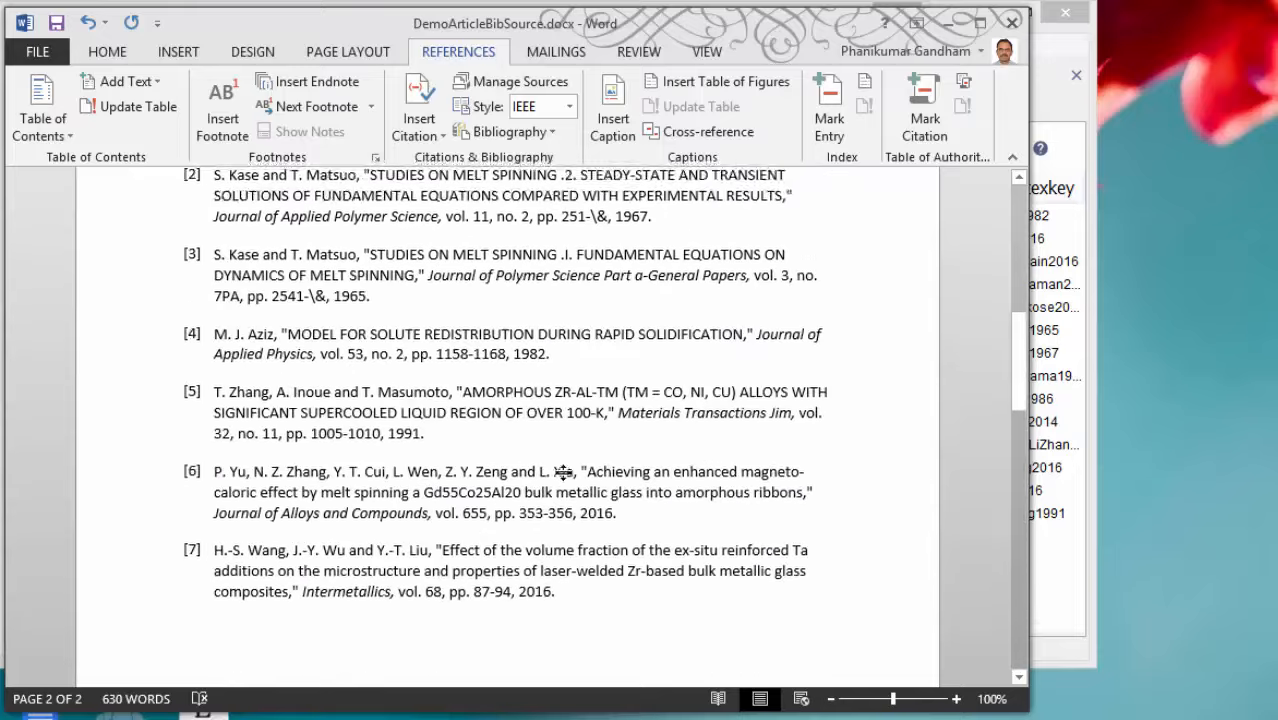
{"action": "scroll", "scroll_direction": "up", "scroll_amount": 3}
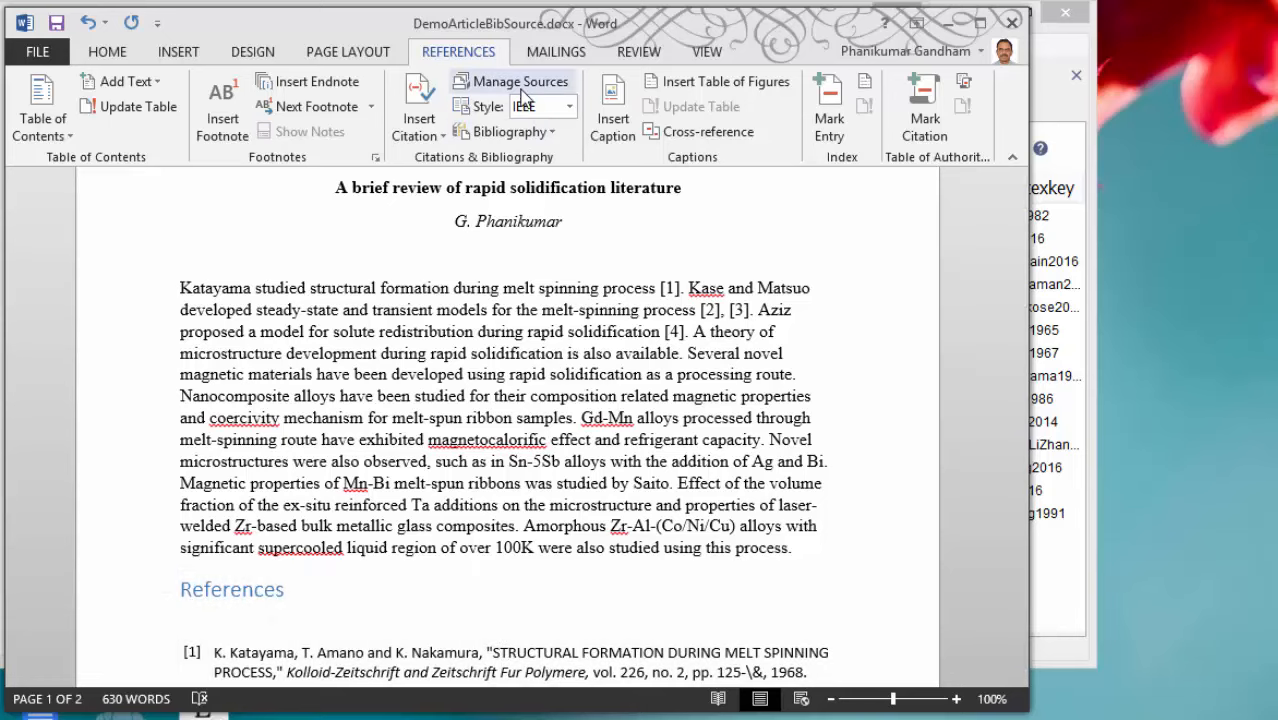
Delete the uncited sources from the Current List in Manage Sources
{"action": "left_click", "coordinate": [512, 81]}
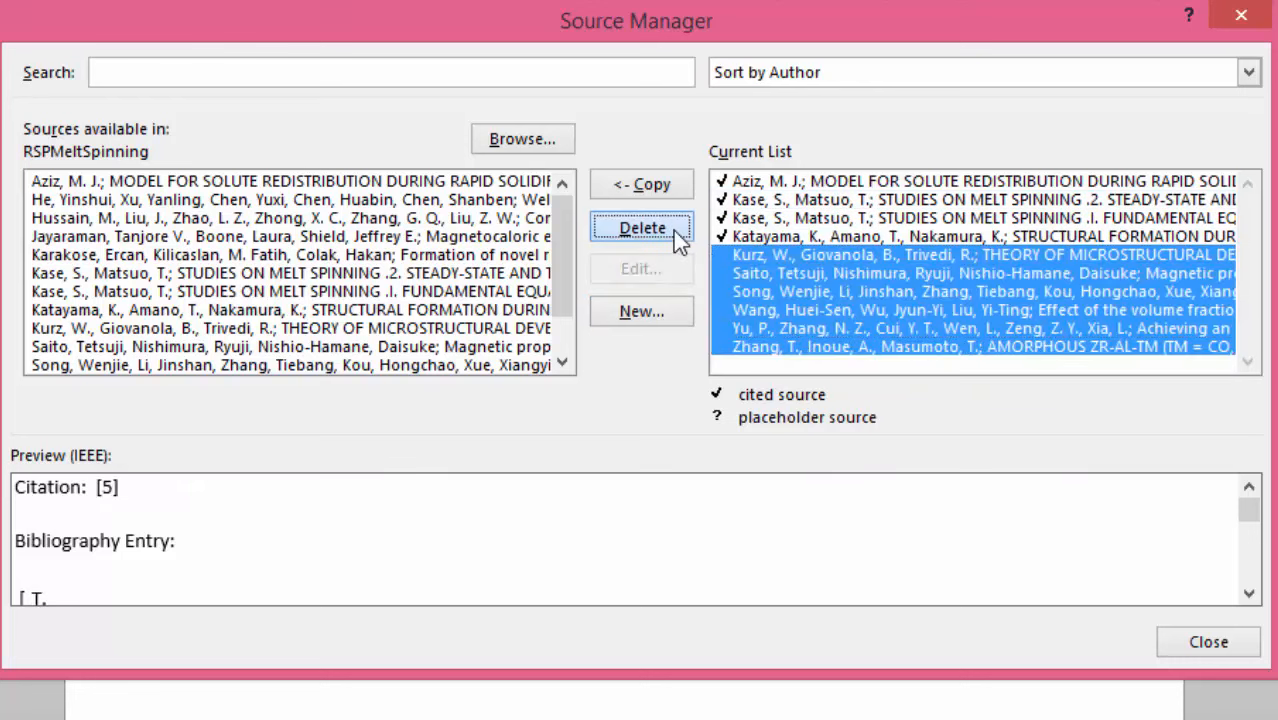
{"action": "left_click", "coordinate": [1207, 641]}
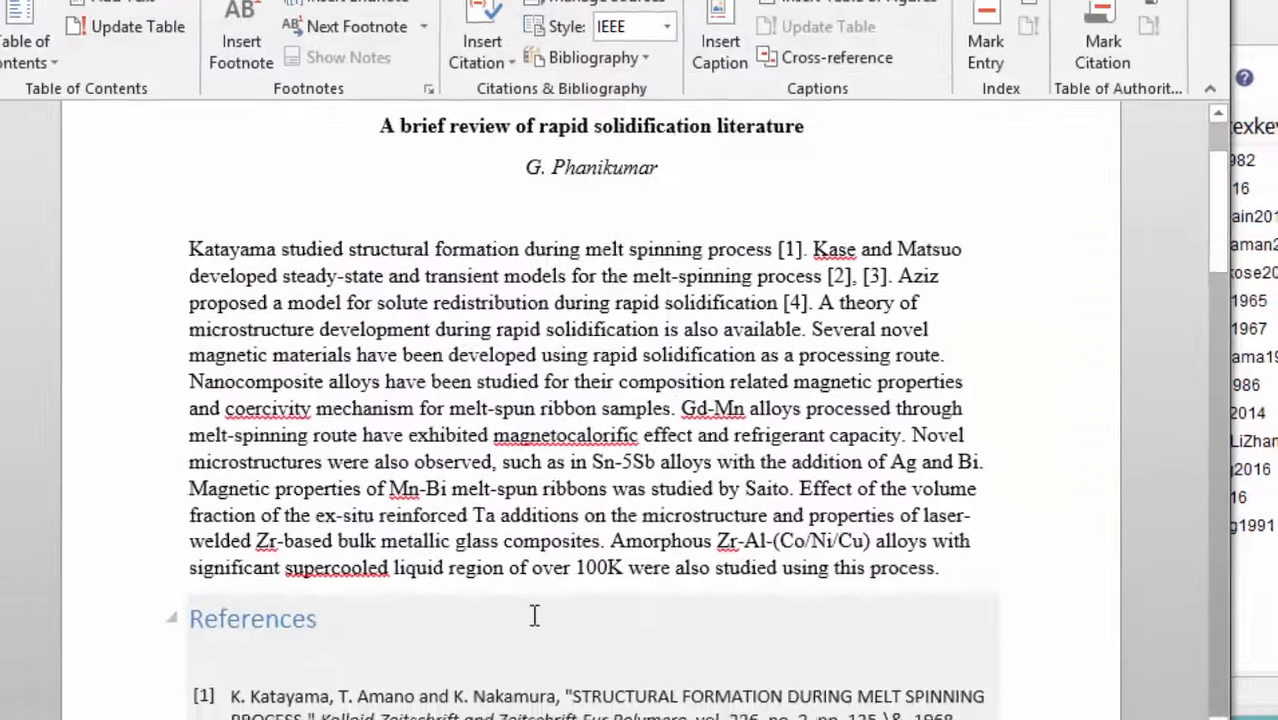
Update citations and bibliography so numbering follows the moved Katayama sentence
{"action": "scroll", "scroll_direction": "down", "scroll_amount": 3}
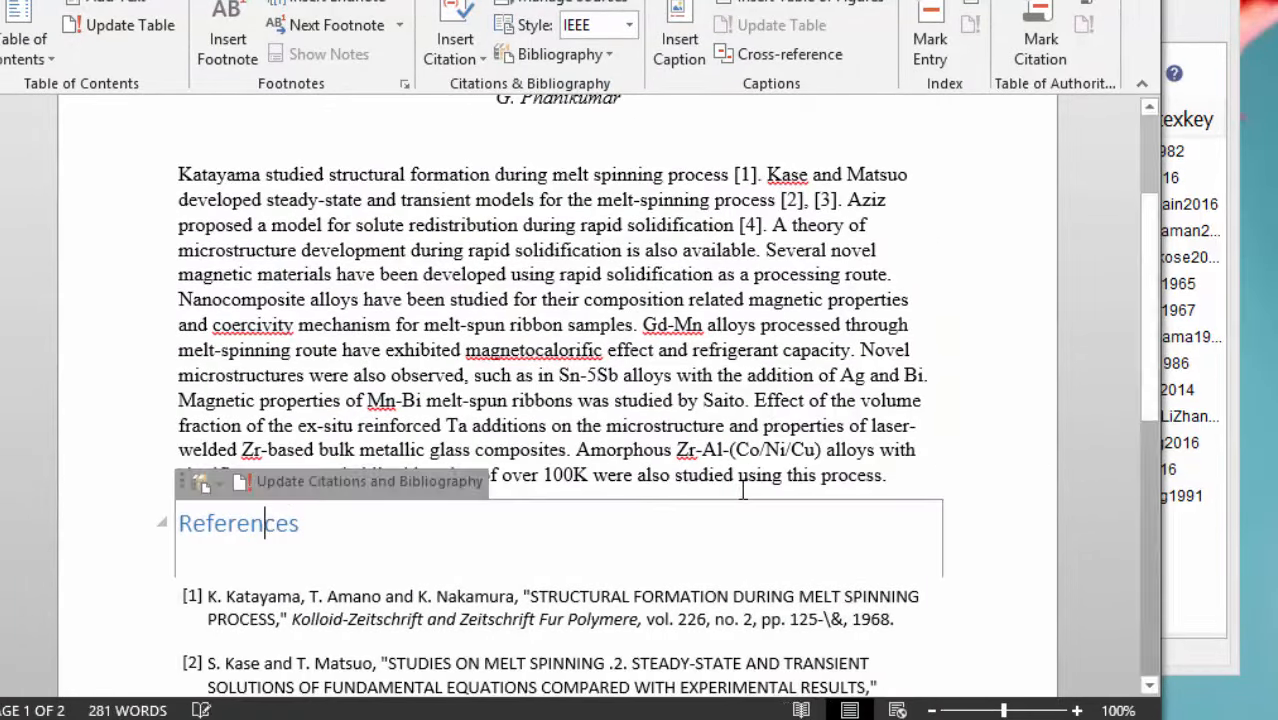
{"action": "scroll", "scroll_direction": "down", "scroll_amount": 3}
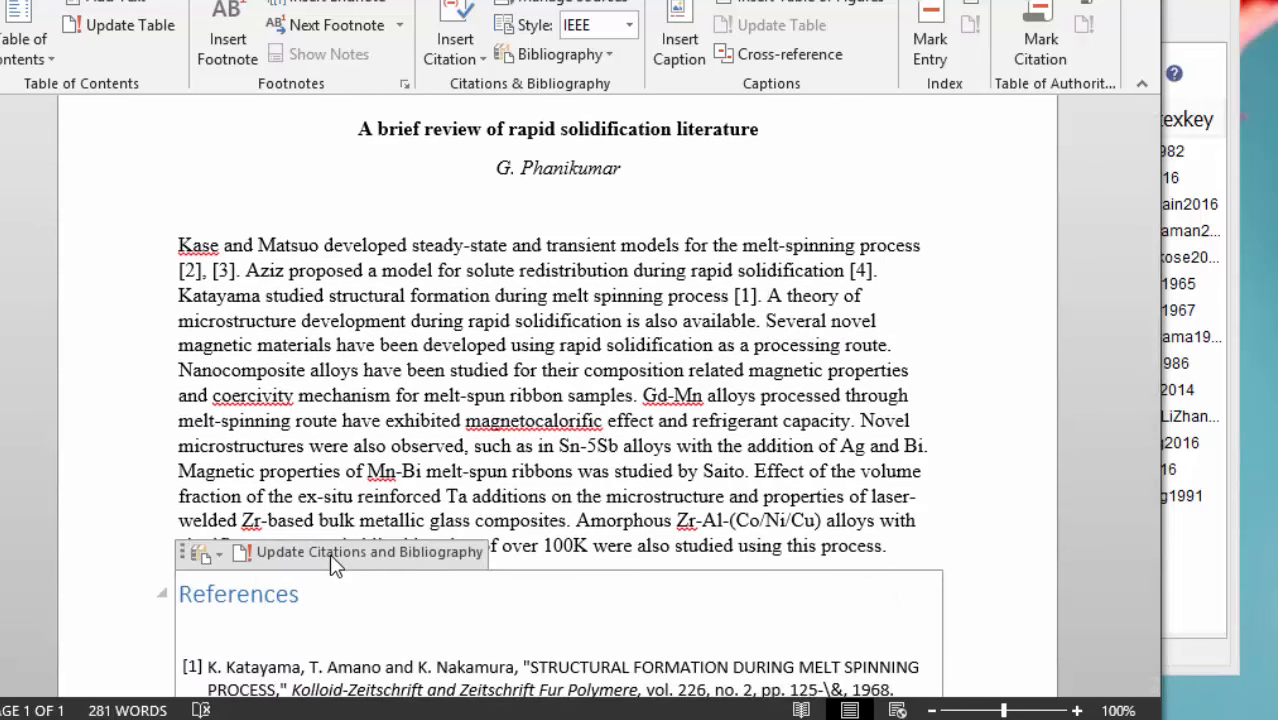
{"action": "left_click", "coordinate": [368, 551]}
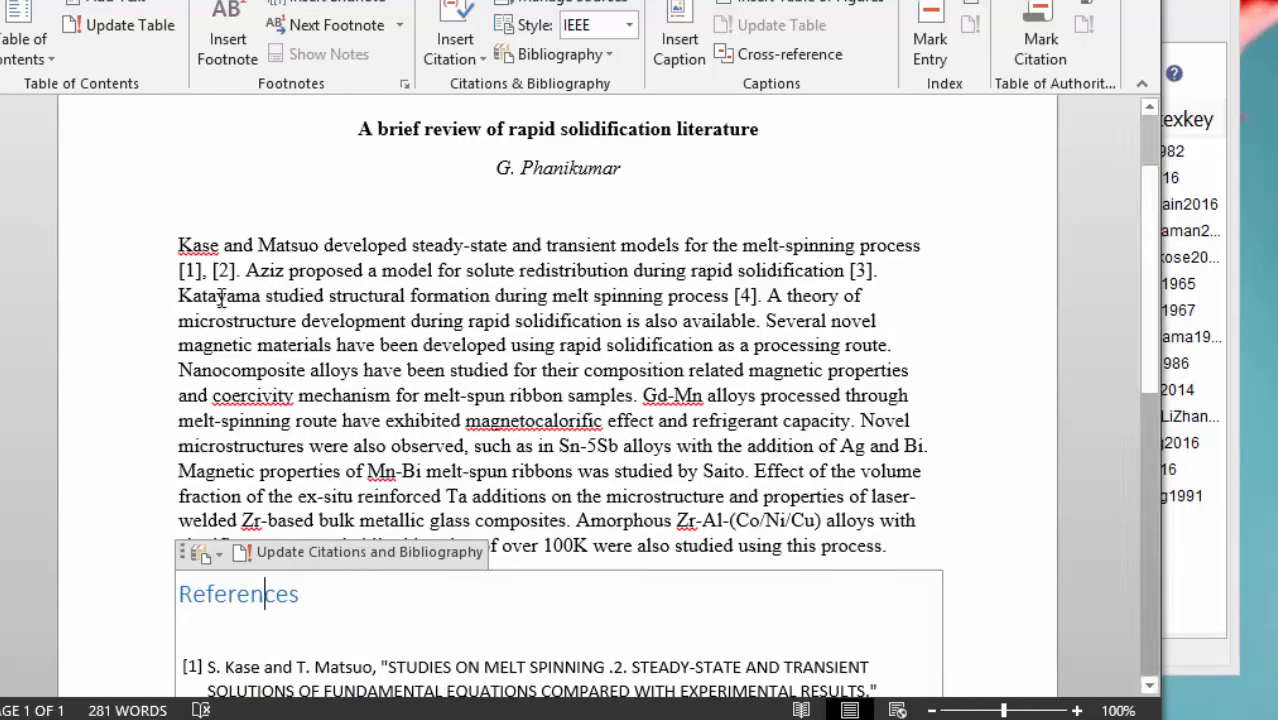